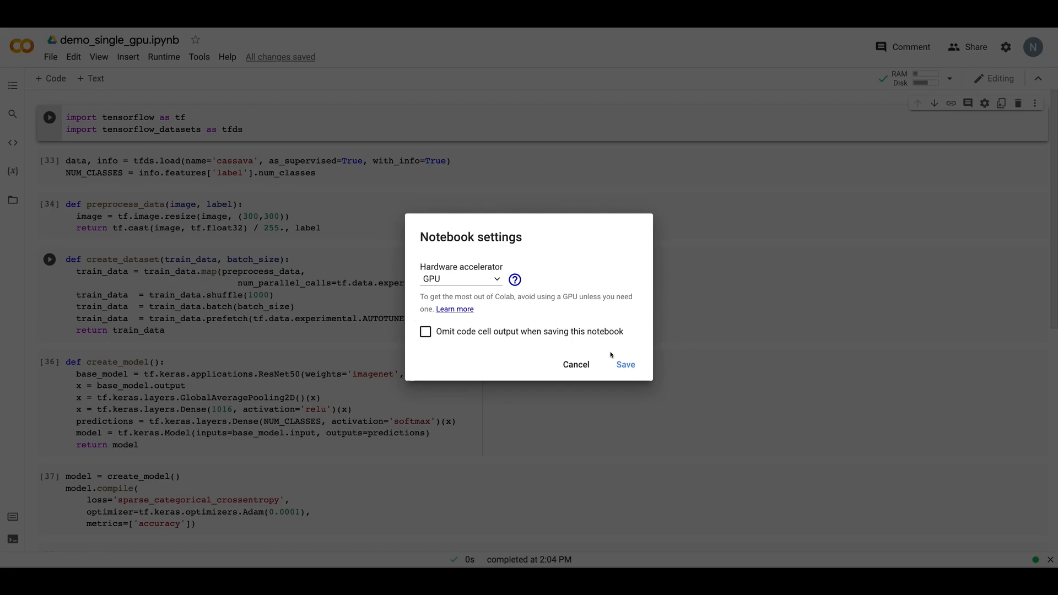
Step: Save the Colab notebook settings with the GPU hardware accelerator selected
{"action": "left_click", "coordinate": [625, 364]}
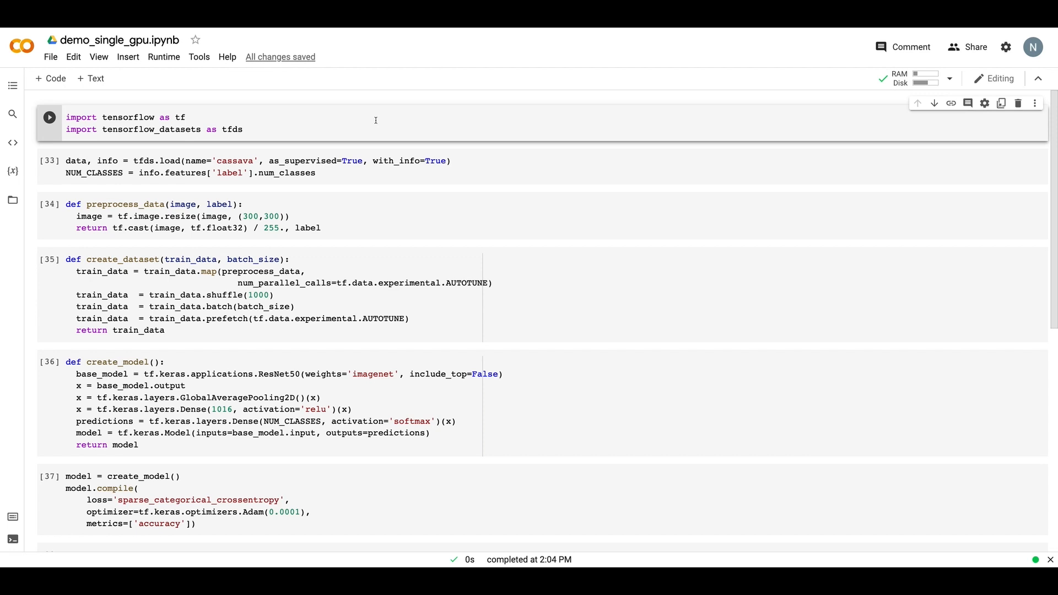
{"action": "mouse_move", "coordinate": [334, 122]}
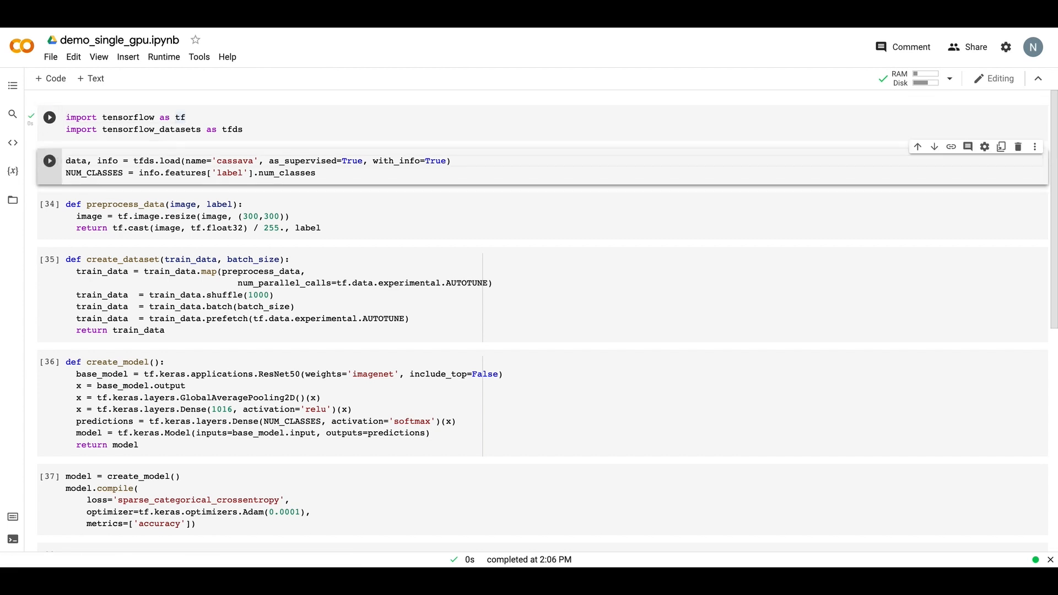
Step: Rerun the cassava dataset load, preprocess_data and create_dataset cells on the GPU runtime
{"action": "left_click", "coordinate": [49, 160]}
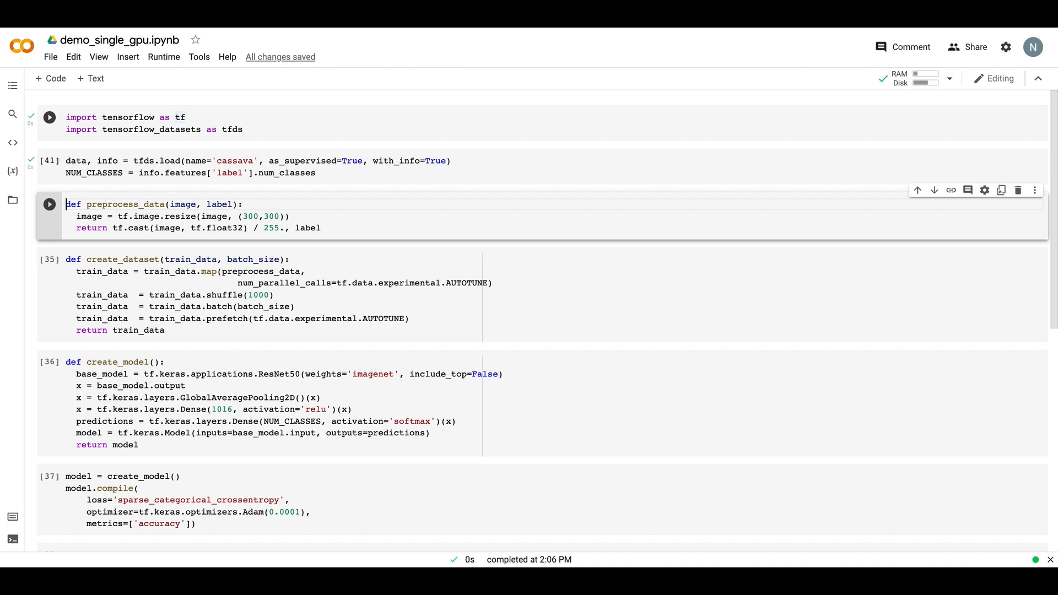
{"action": "left_click", "coordinate": [49, 205]}
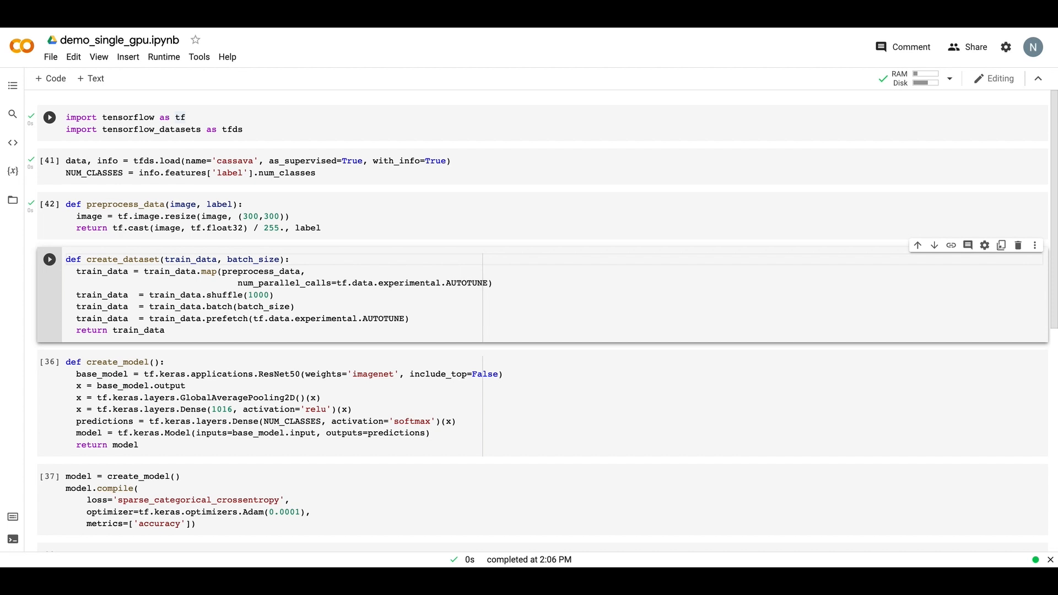
{"action": "left_click", "coordinate": [48, 259]}
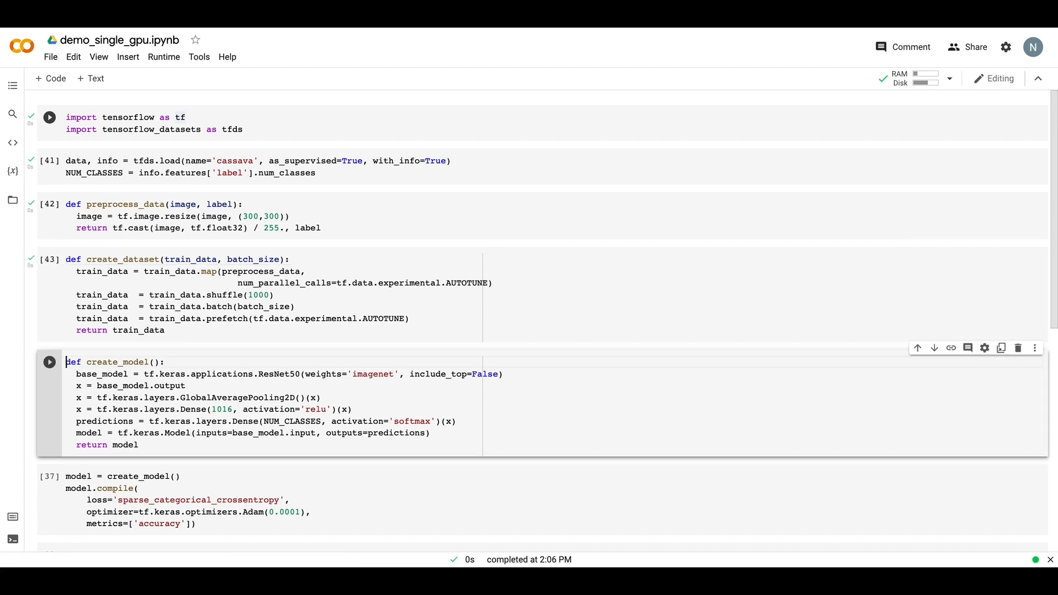
{"action": "scroll", "scroll_direction": "down", "scroll_amount": 3}
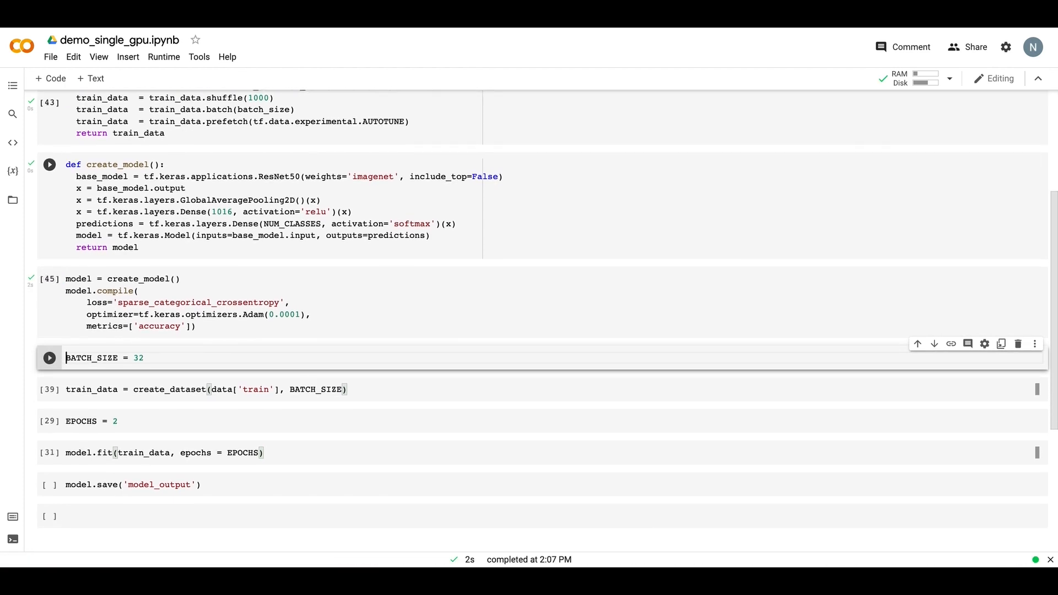
Step: Run the BATCH_SIZE = 32, training dataset and EPOCHS = 2 cells
{"action": "left_click", "coordinate": [49, 357]}
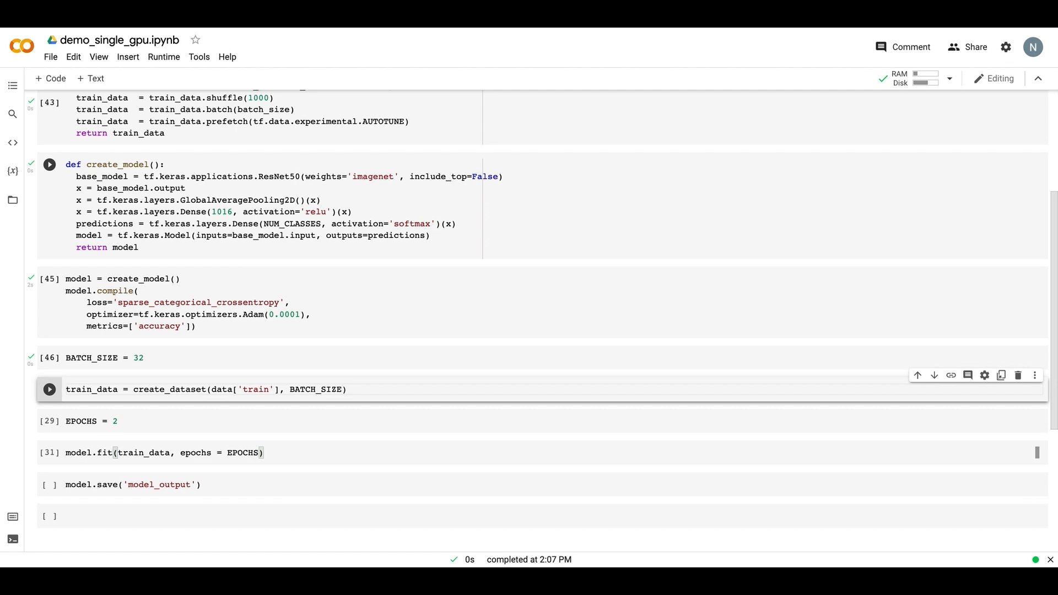
{"action": "left_click", "coordinate": [48, 391]}
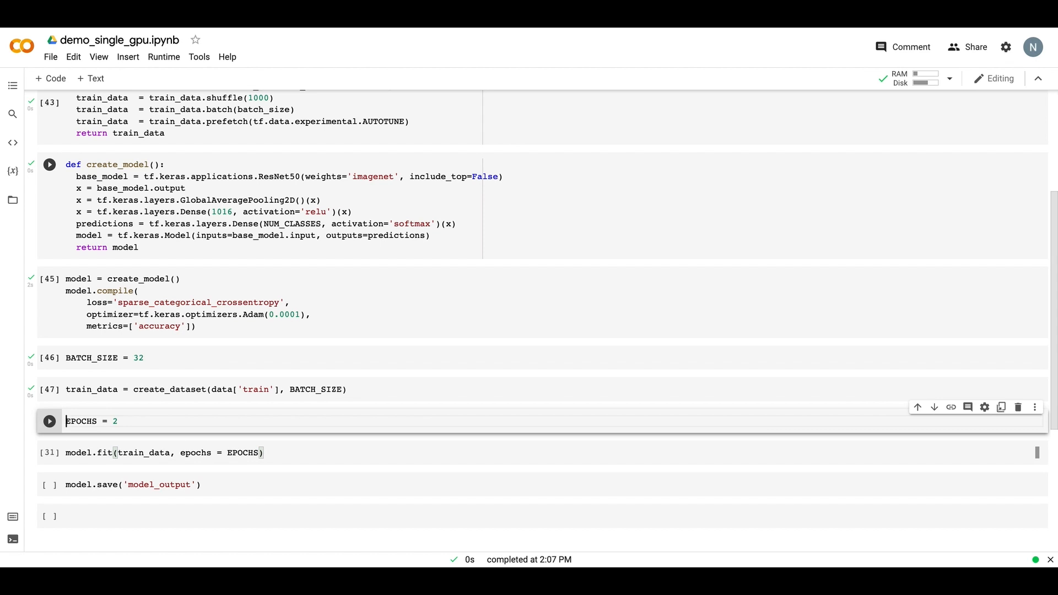
{"action": "left_click", "coordinate": [49, 421]}
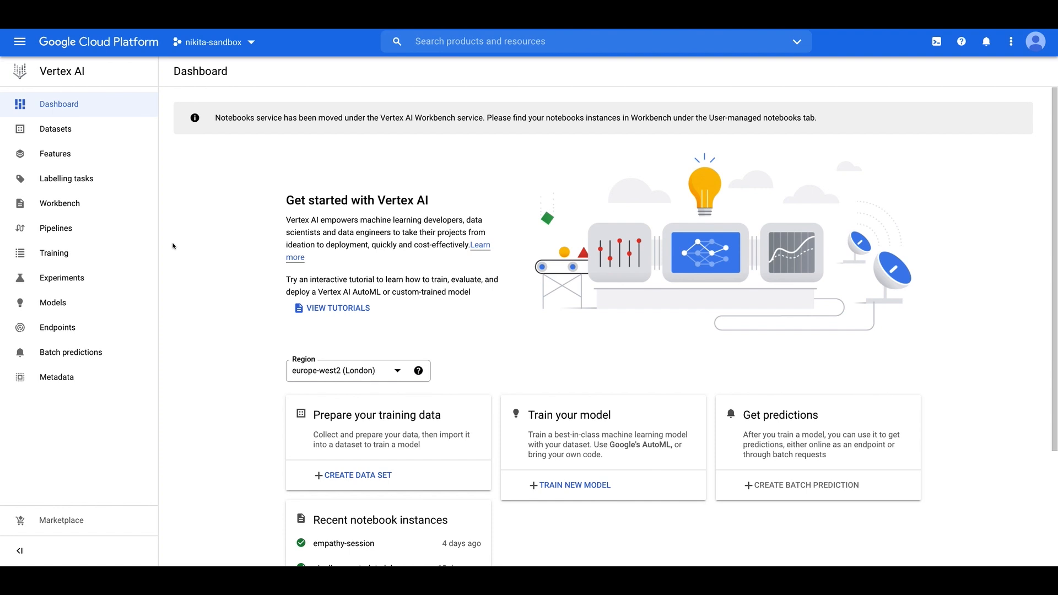
{"action": "mouse_move", "coordinate": [20, 42]}
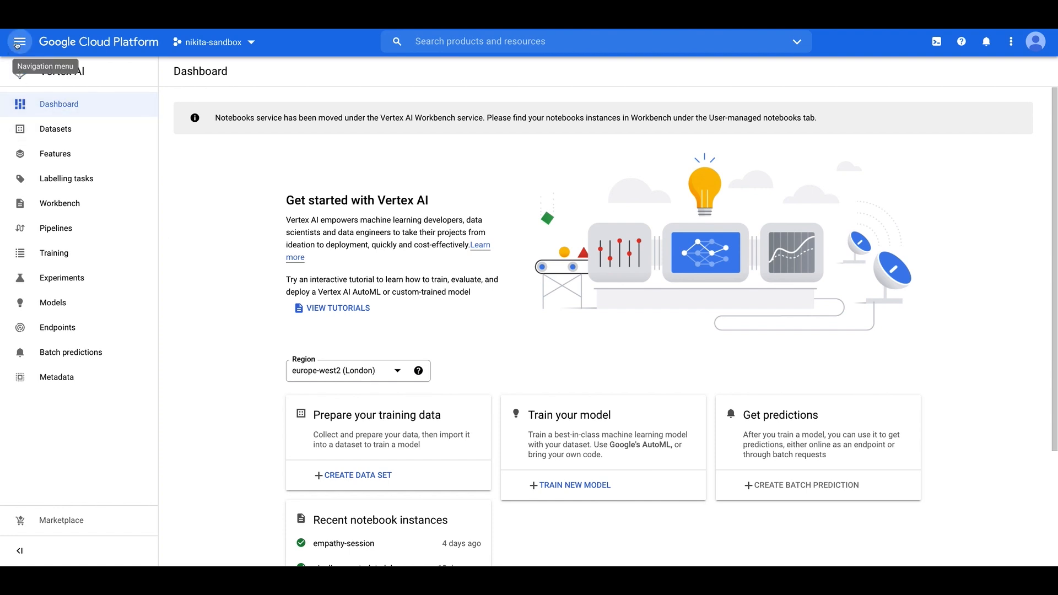
{"action": "left_click", "coordinate": [20, 41]}
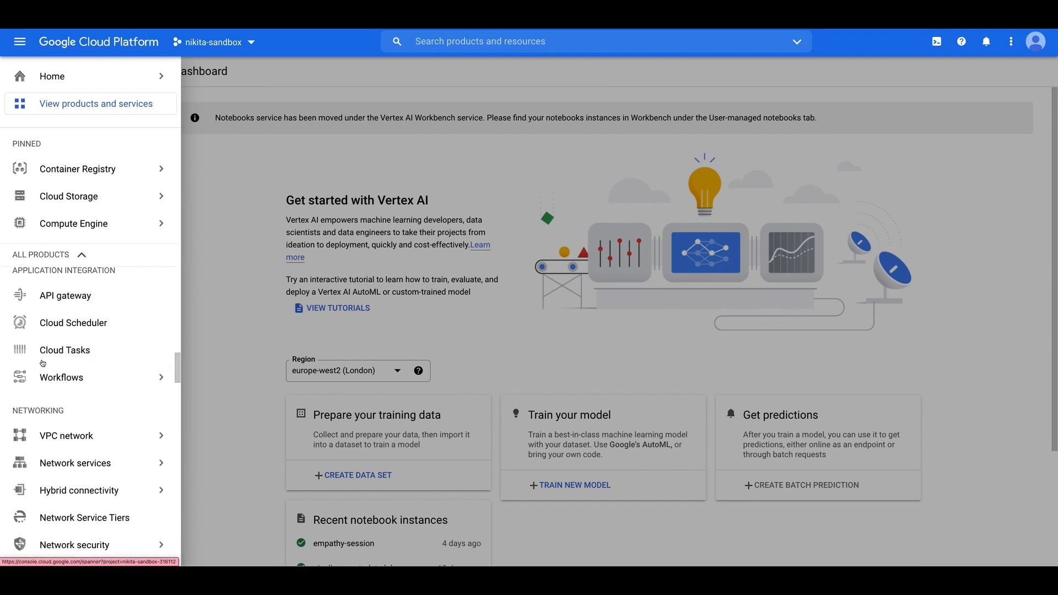
{"action": "scroll", "scroll_direction": "down", "scroll_amount": 3}
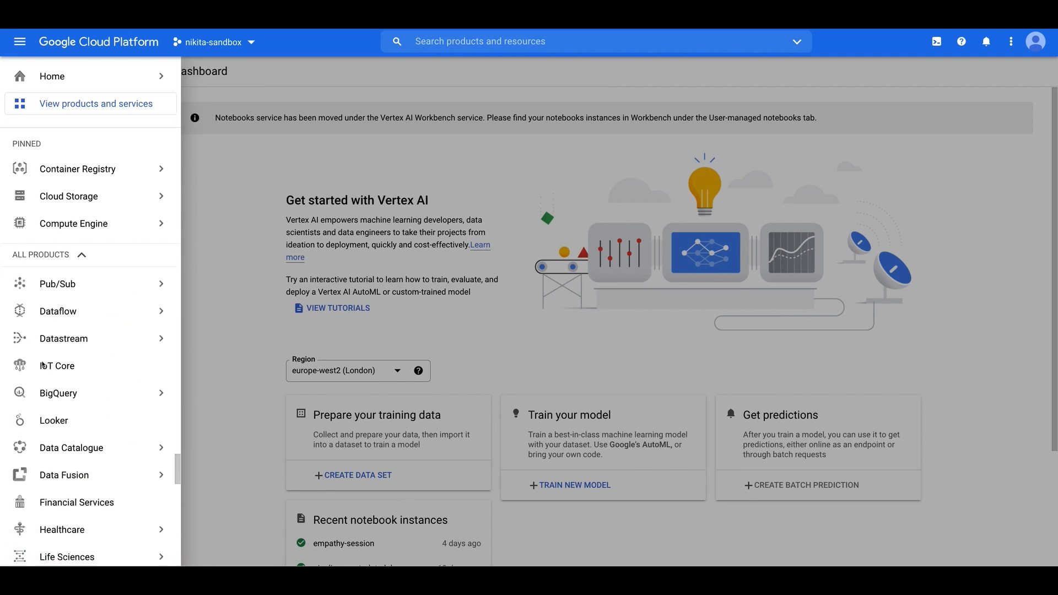
{"action": "left_click", "coordinate": [58, 410]}
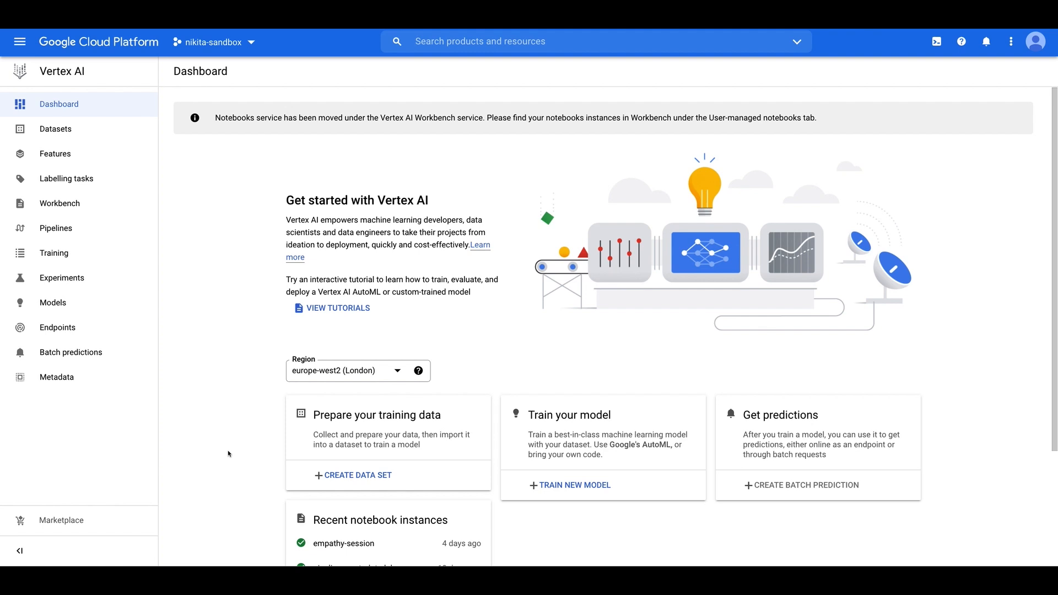
{"action": "mouse_move", "coordinate": [197, 312]}
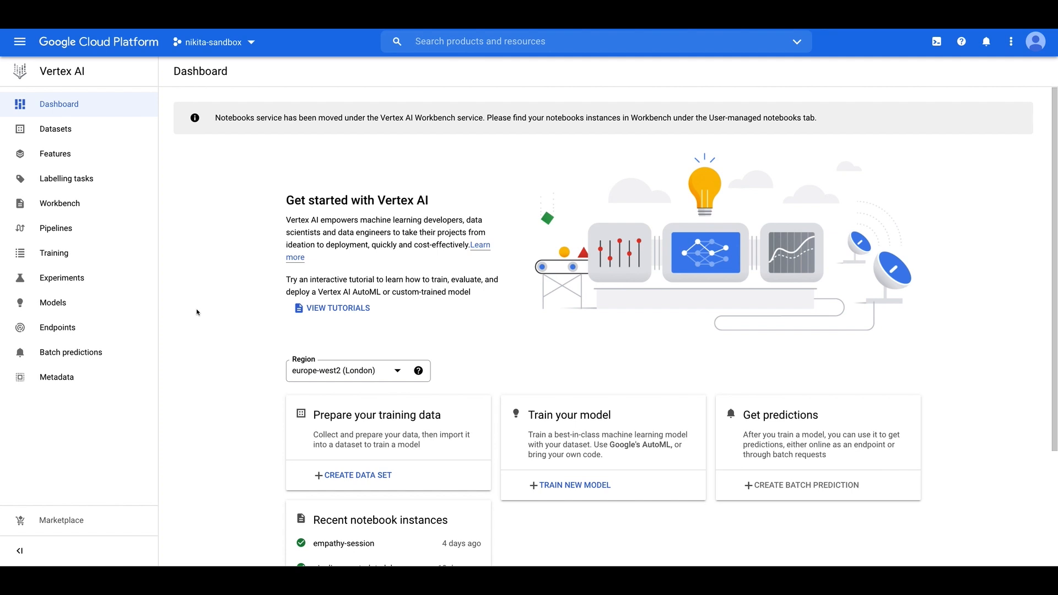
{"action": "mouse_move", "coordinate": [90, 208]}
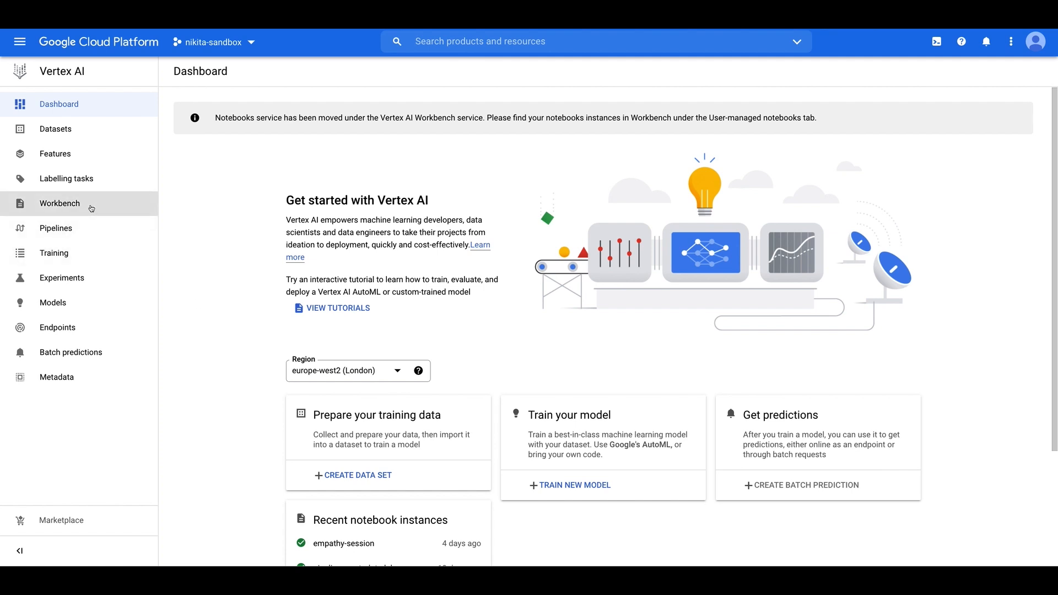
{"action": "mouse_move", "coordinate": [90, 209]}
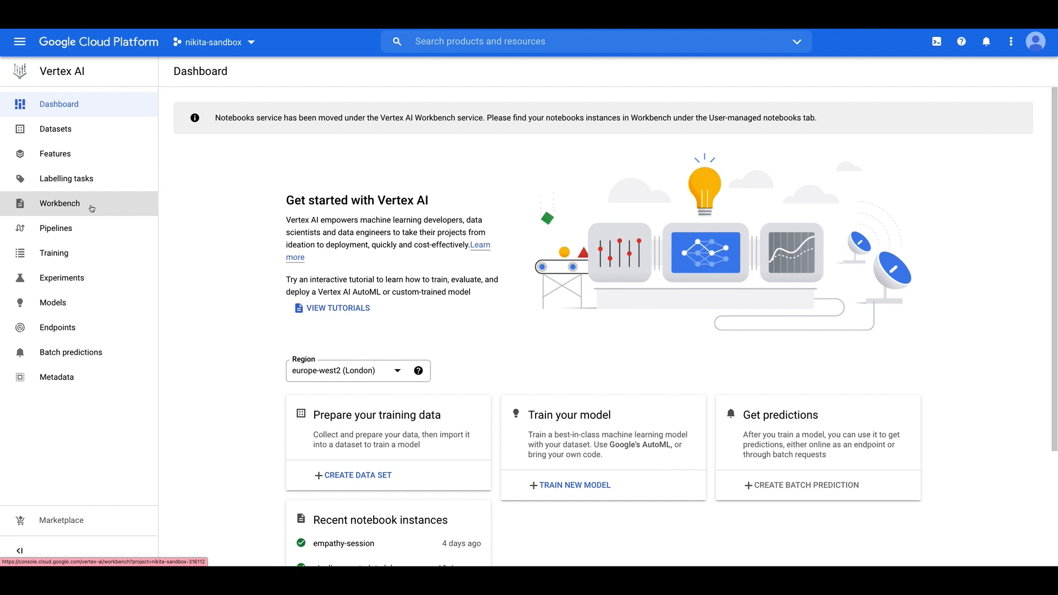
Step: Start a new managed notebook from the Vertex AI Workbench Managed Notebooks list
{"action": "left_click", "coordinate": [60, 203]}
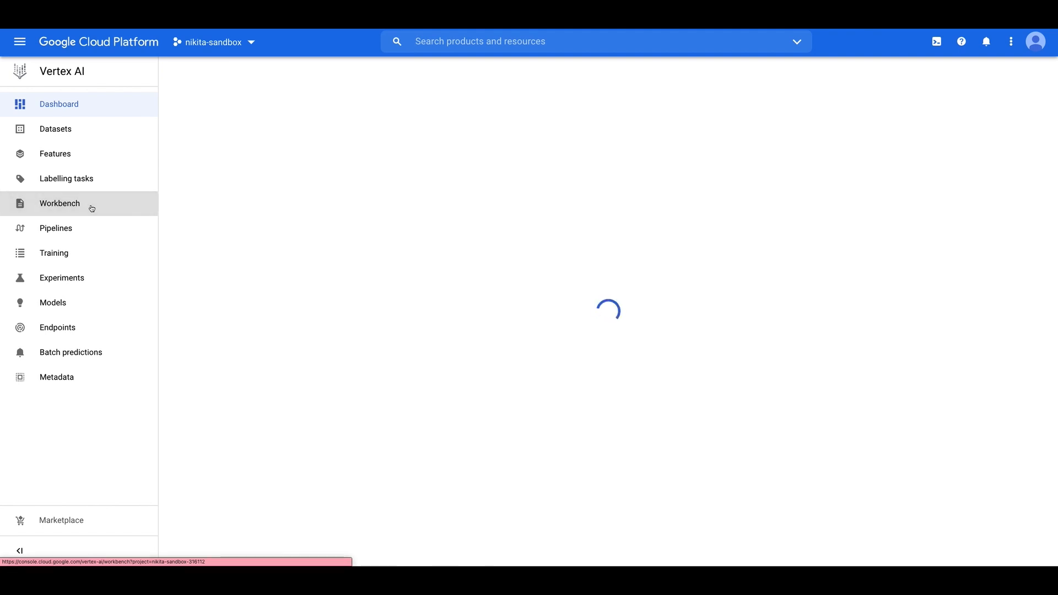
{"action": "left_click", "coordinate": [59, 203]}
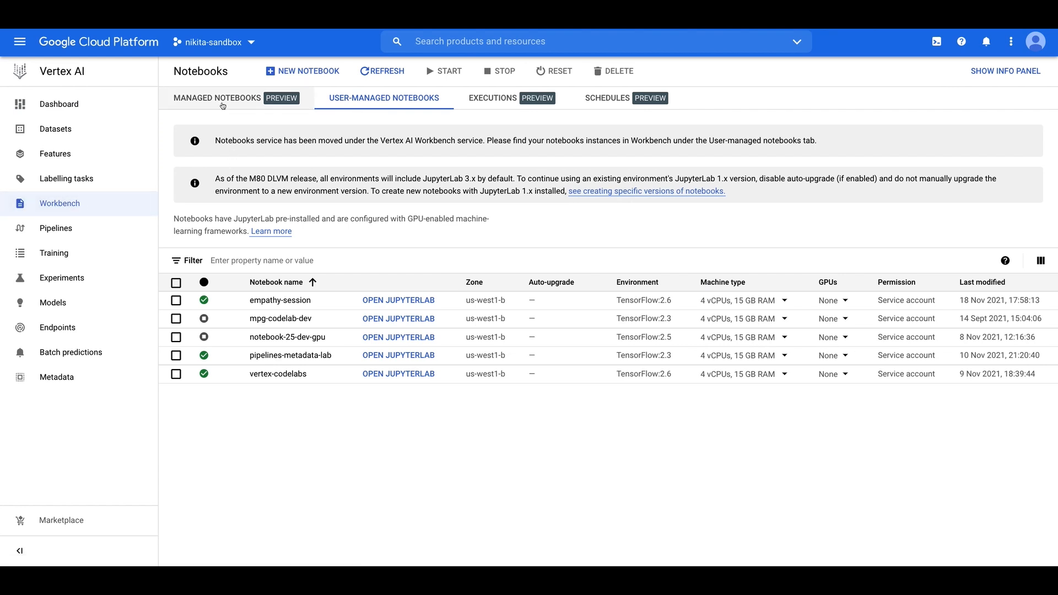
{"action": "left_click", "coordinate": [216, 97]}
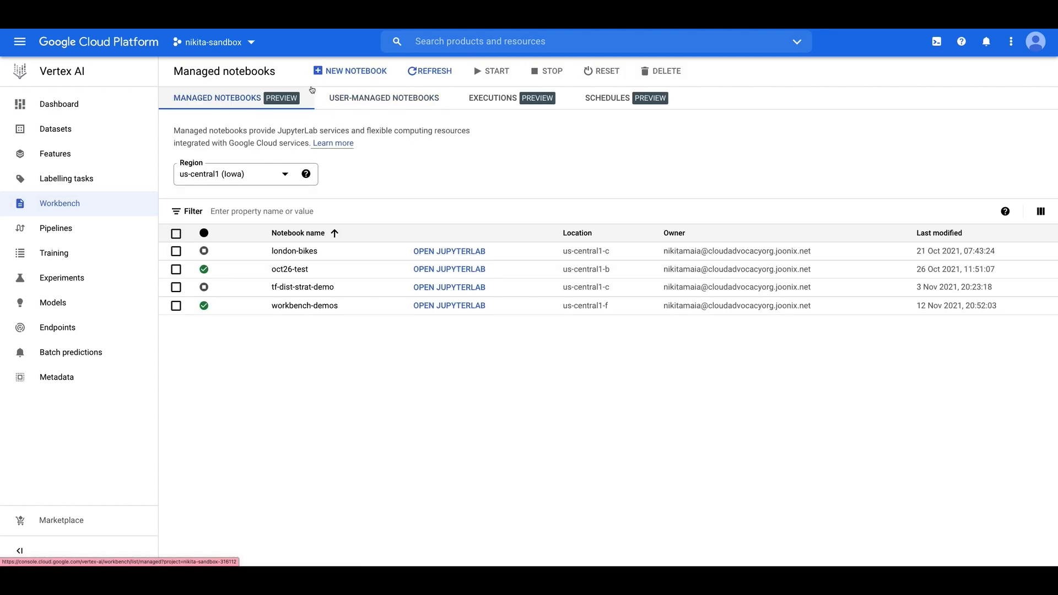
{"action": "left_click", "coordinate": [350, 71]}
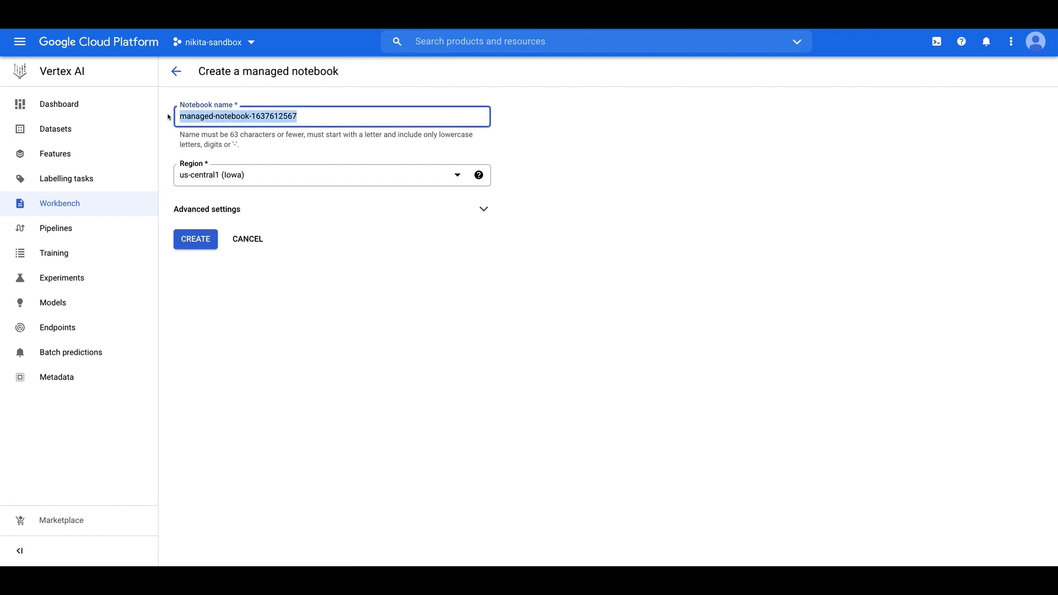
Step: Name the notebook distributed-training-demo and choose the 8 vCPU, 30 GB machine type
{"action": "type", "text": "distributed-tra"}
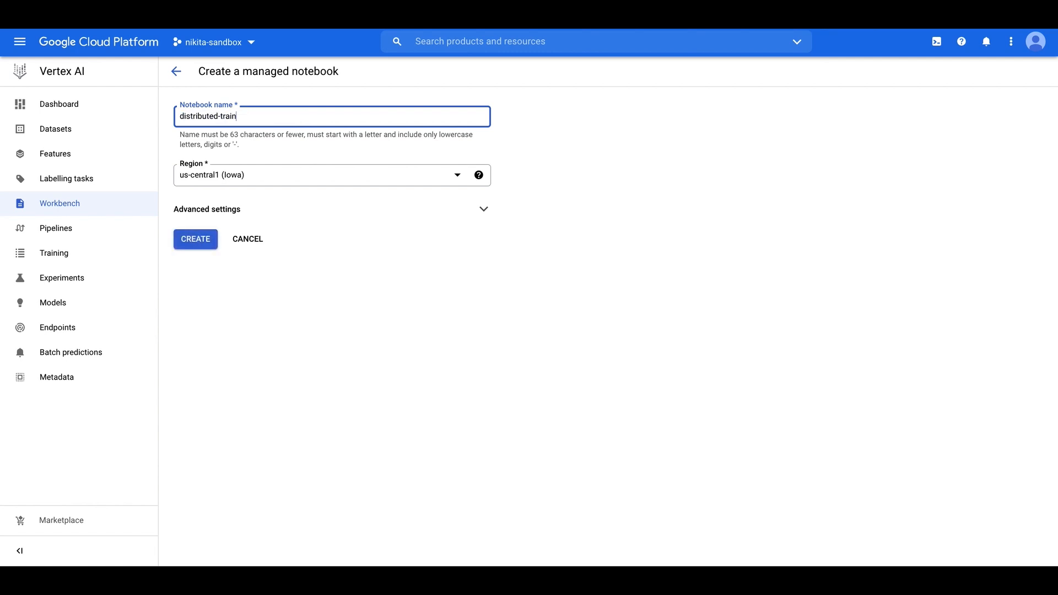
{"action": "type", "text": "ing-demo"}
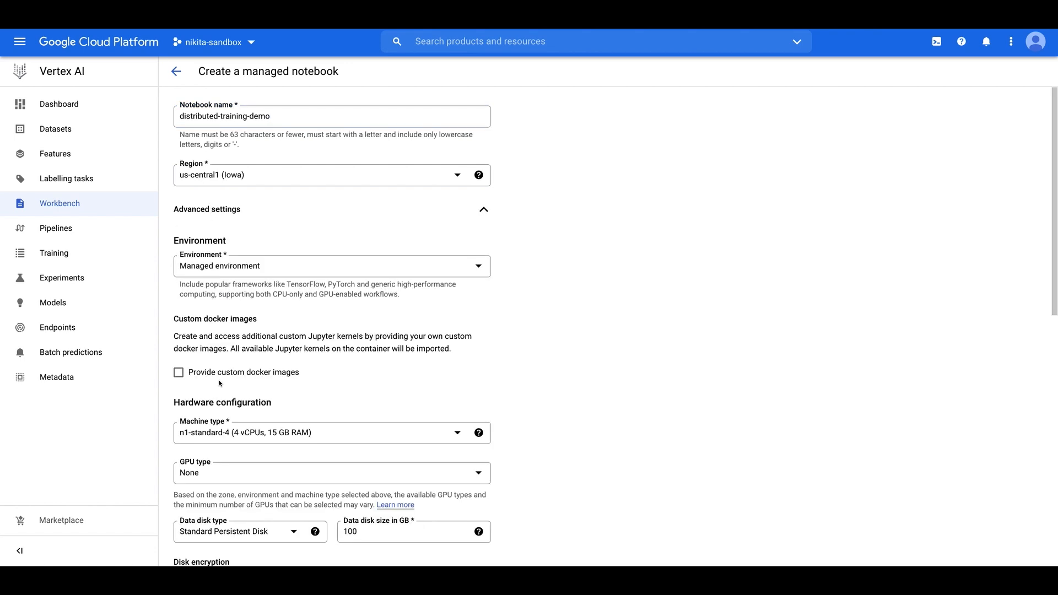
{"action": "left_click", "coordinate": [330, 432]}
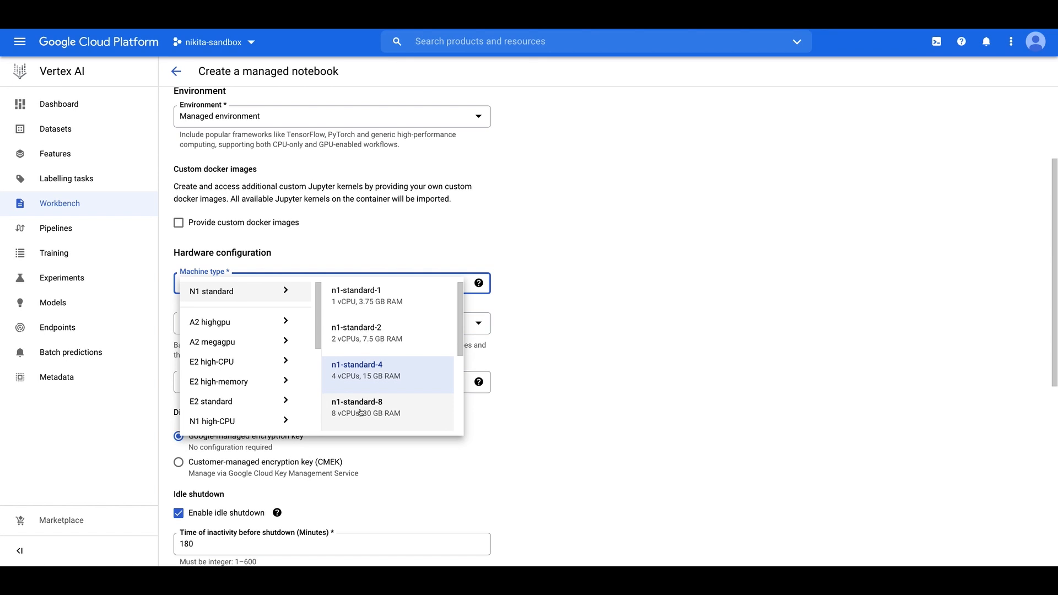
{"action": "left_click", "coordinate": [366, 407]}
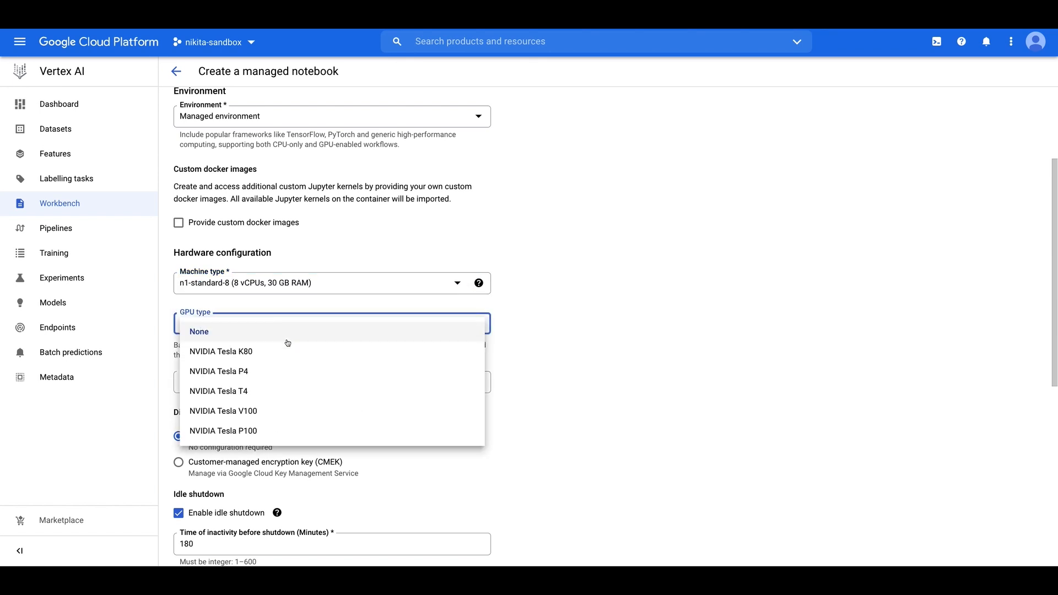
Step: Give the notebook two V100 GPUs with automatic NVIDIA driver installation and create it
{"action": "left_click", "coordinate": [223, 411]}
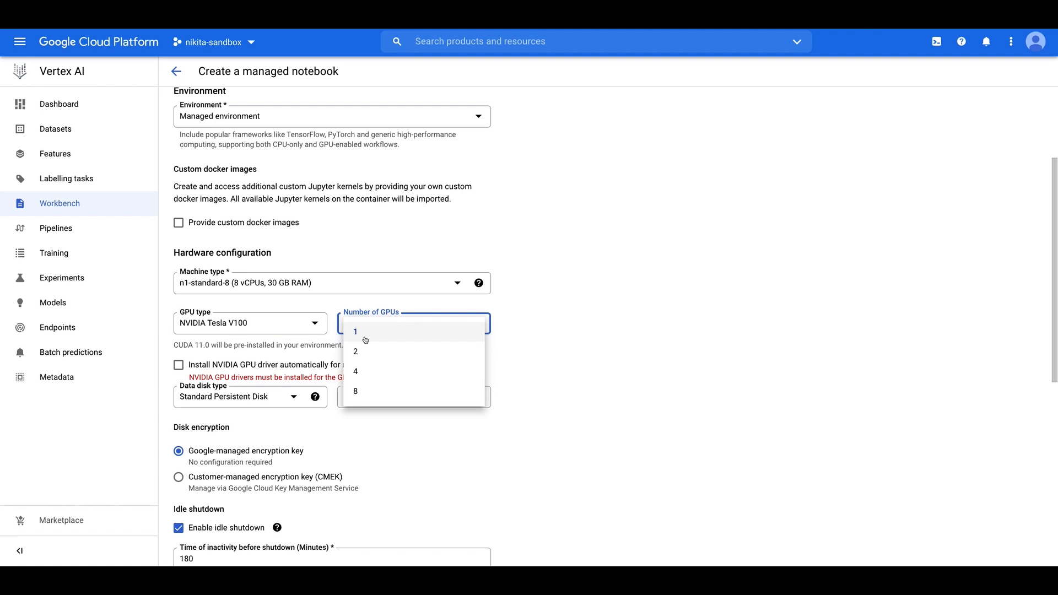
{"action": "left_click", "coordinate": [355, 351]}
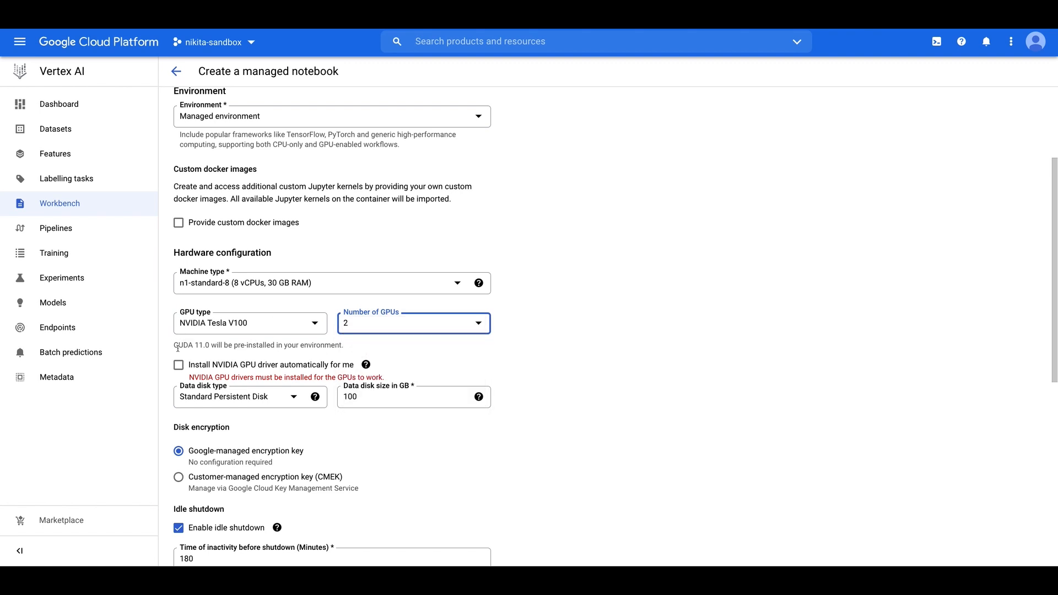
{"action": "left_click", "coordinate": [179, 365]}
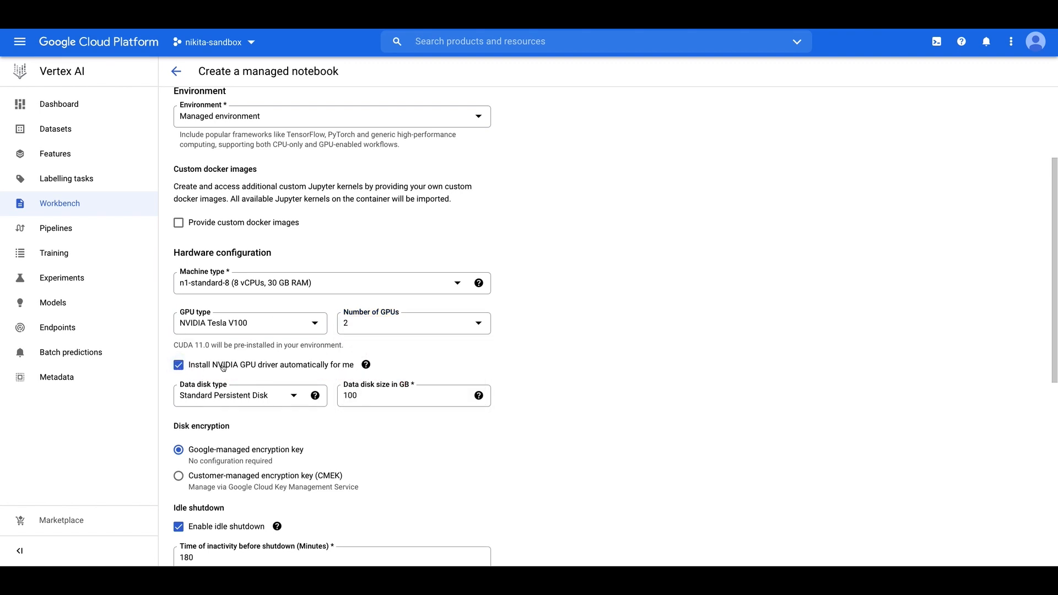
{"action": "mouse_move", "coordinate": [254, 377]}
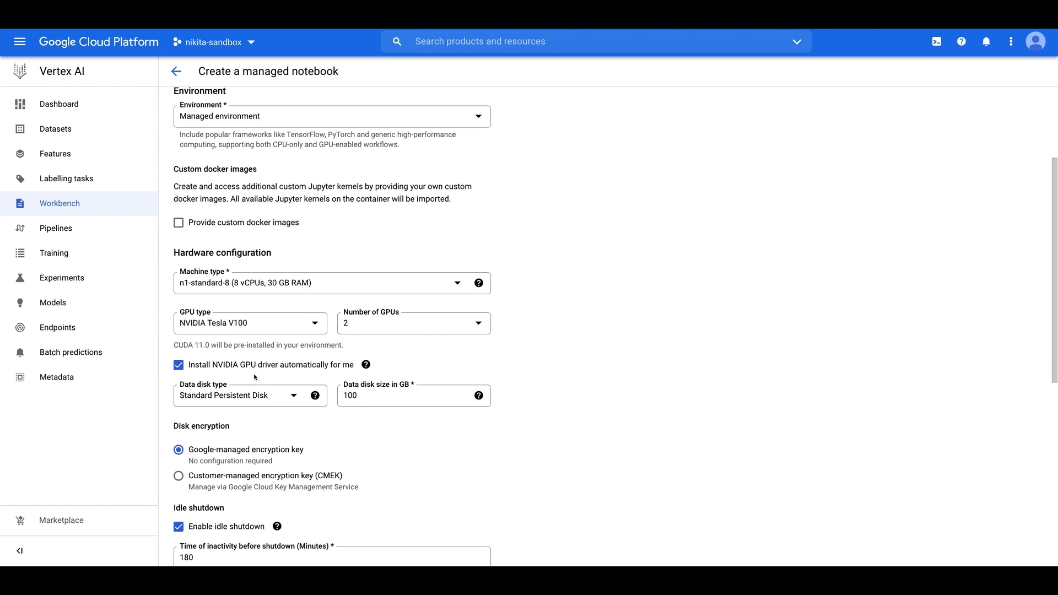
{"action": "scroll", "scroll_direction": "down", "scroll_amount": 3}
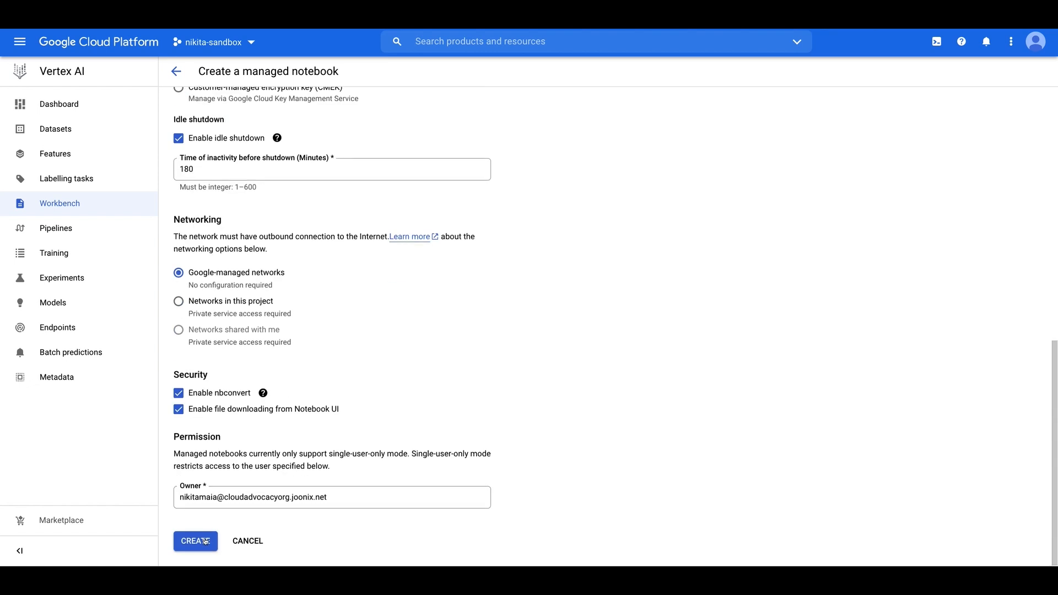
{"action": "left_click", "coordinate": [194, 540]}
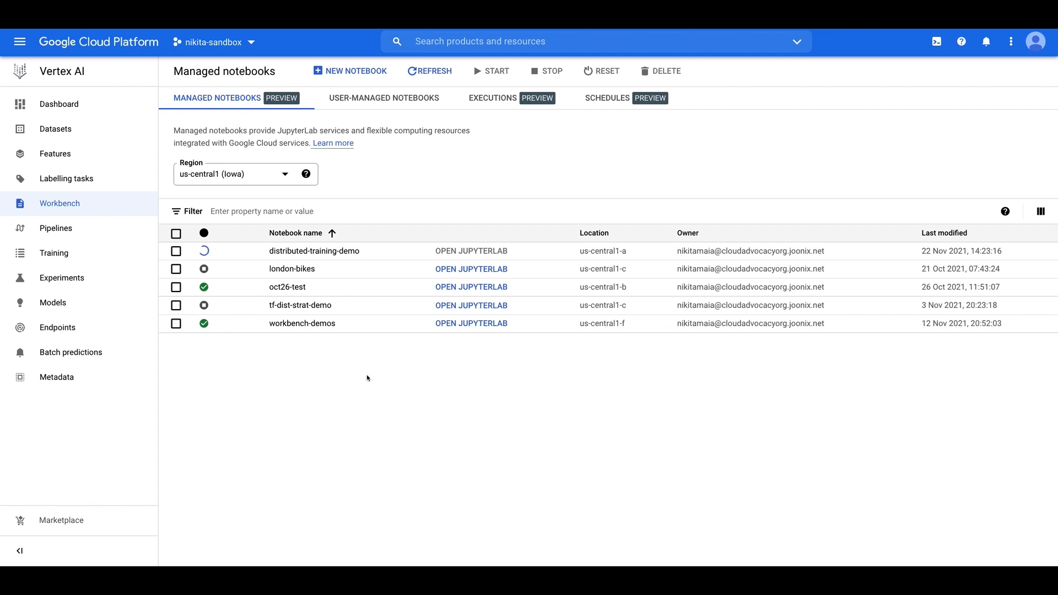
{"action": "mouse_move", "coordinate": [400, 390]}
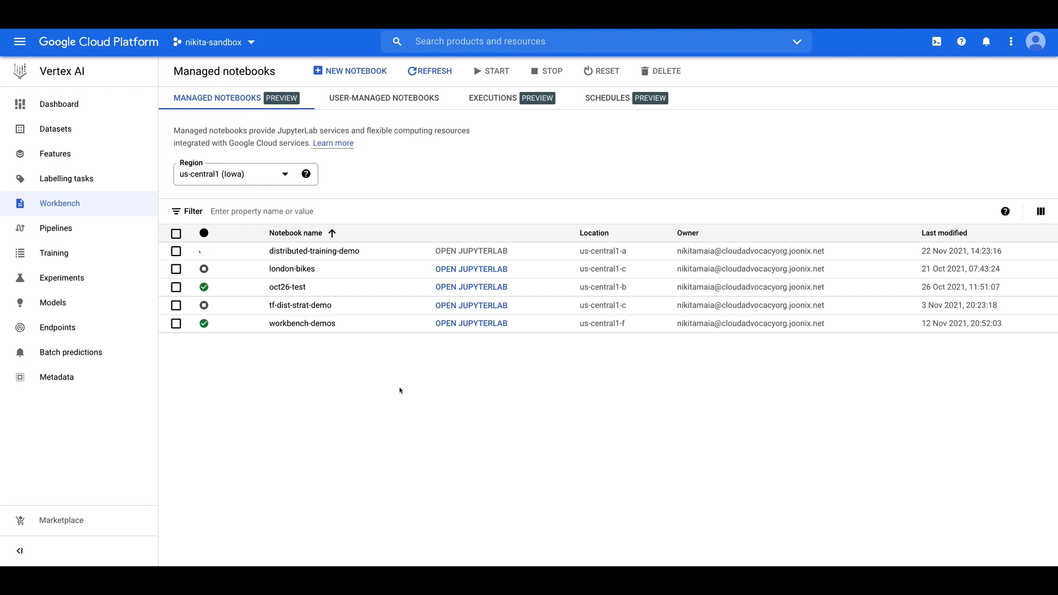
Step: Refresh the managed notebooks list until distributed-training-demo shows as running
{"action": "left_click", "coordinate": [429, 70]}
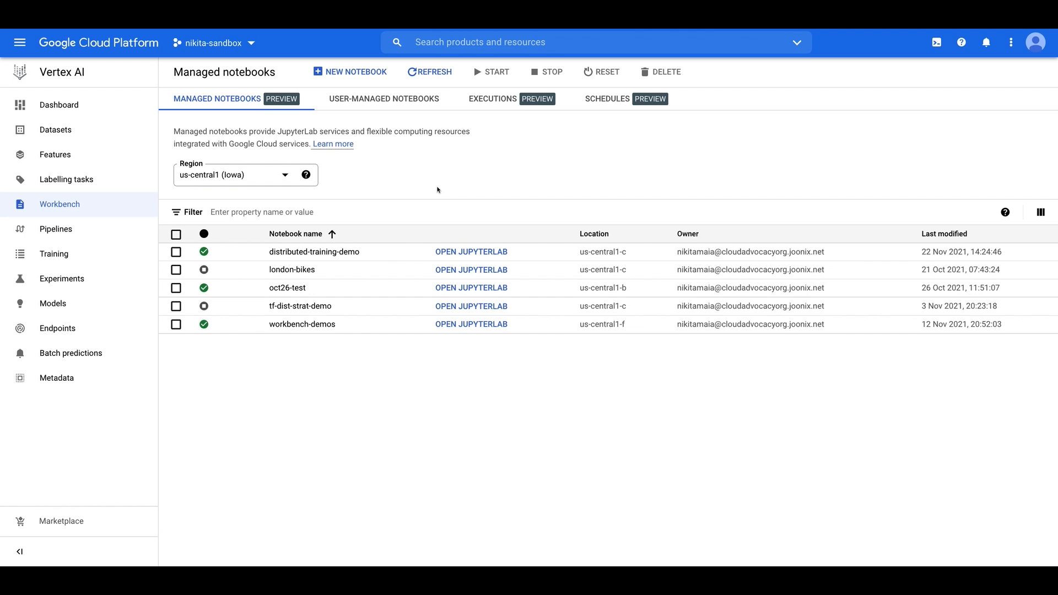
{"action": "mouse_move", "coordinate": [470, 251]}
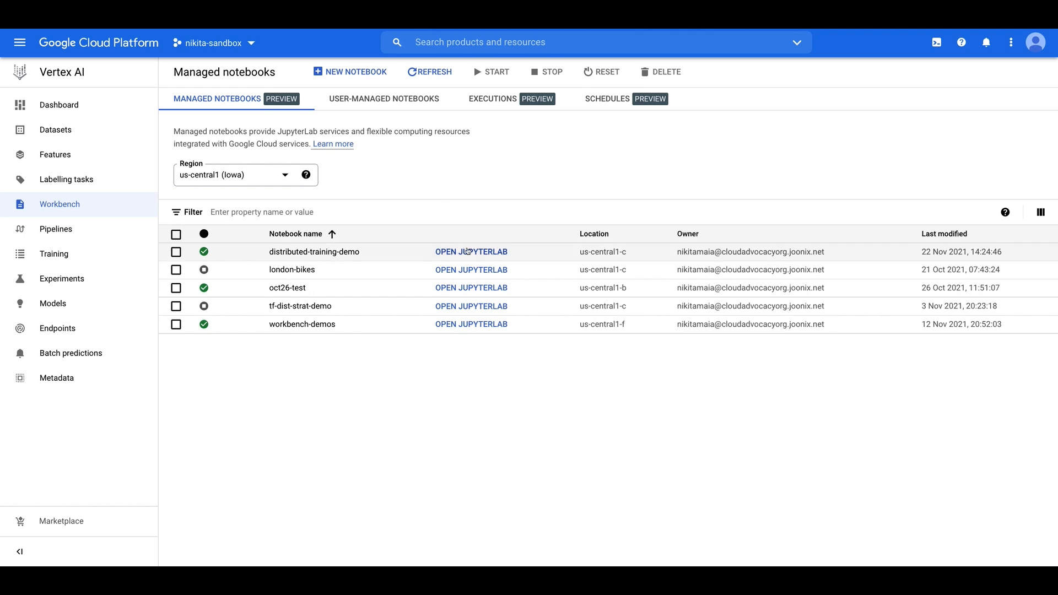
Step: Launch JupyterLab for distributed-training-demo and grant Google Cloud SDK access to the account
{"action": "left_click", "coordinate": [472, 252]}
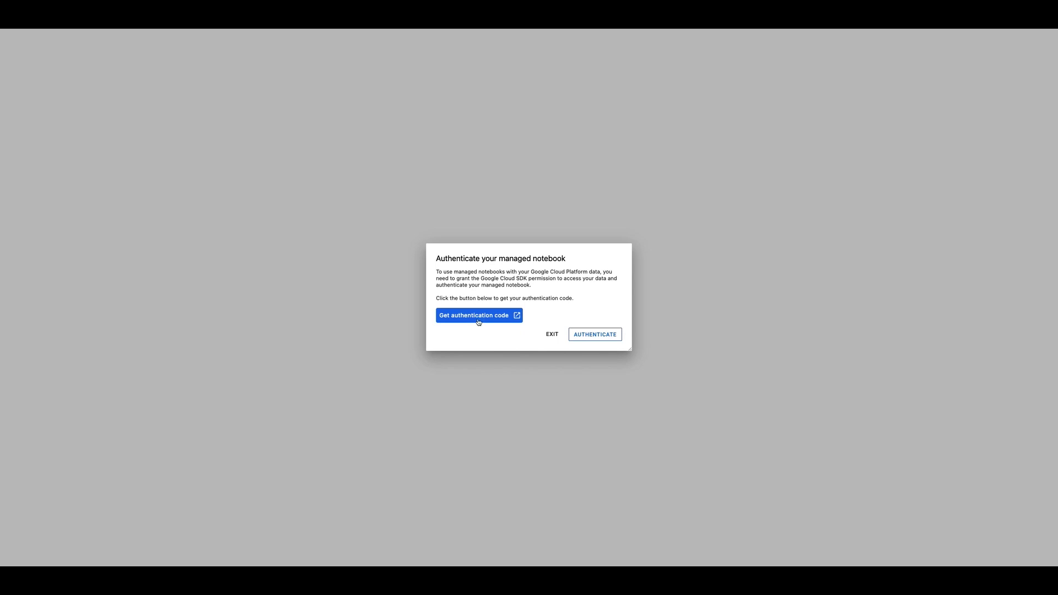
{"action": "left_click", "coordinate": [478, 316]}
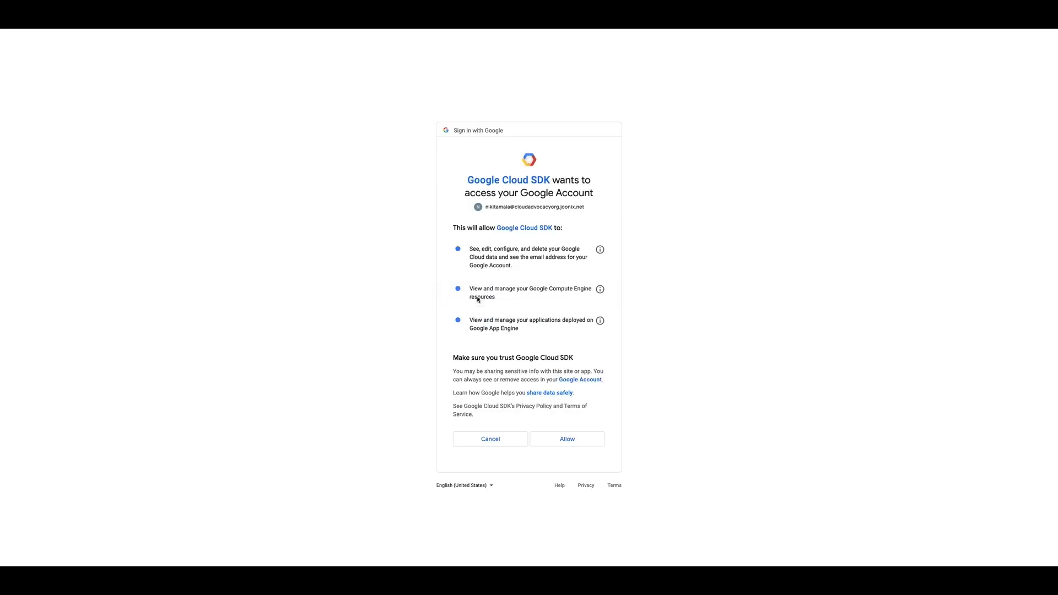
{"action": "left_click", "coordinate": [568, 438]}
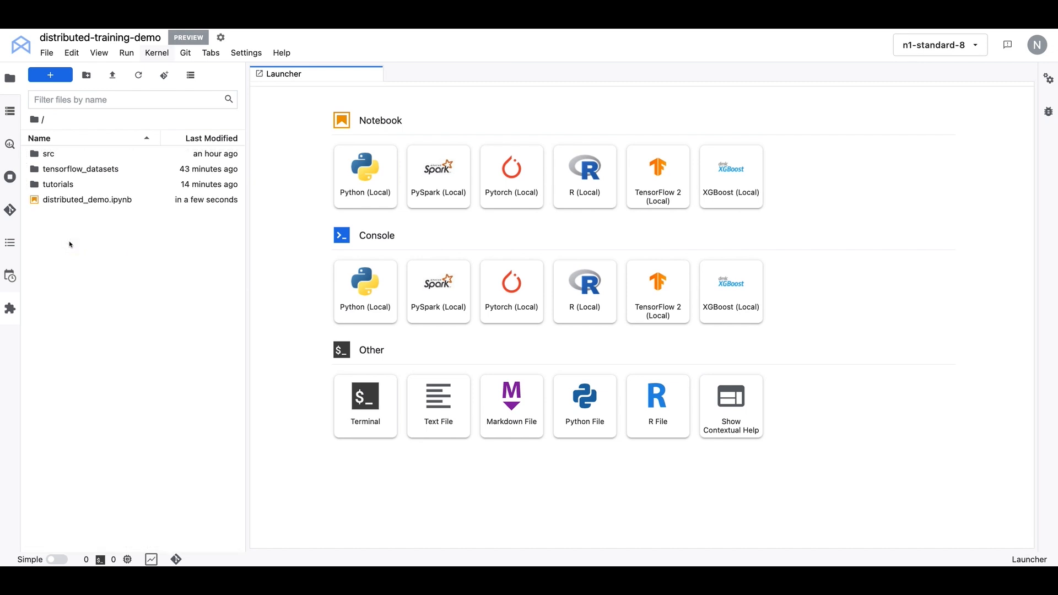
{"action": "mouse_move", "coordinate": [153, 249]}
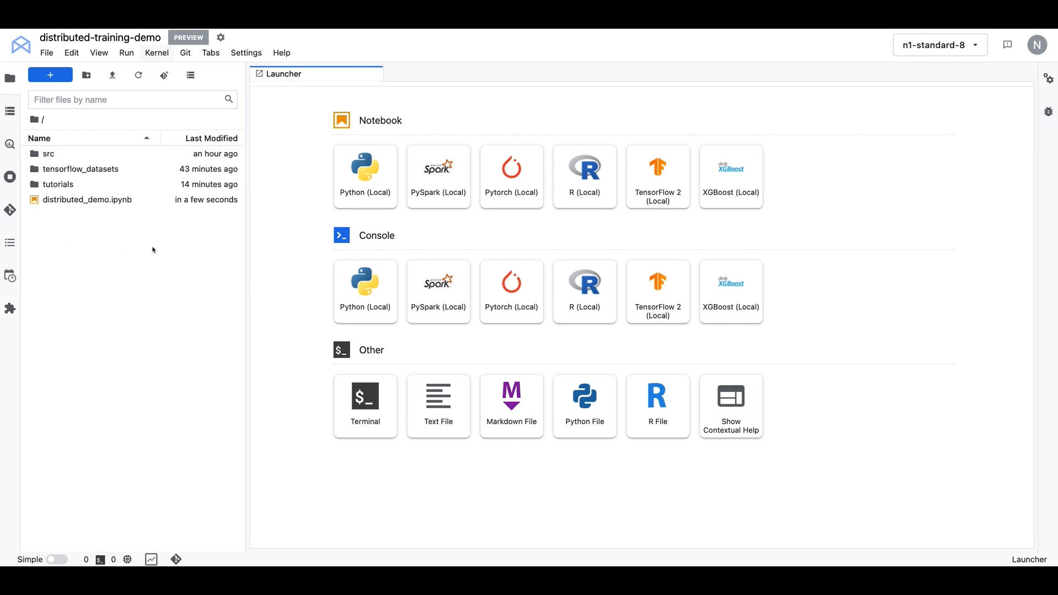
Step: Open distributed_demo.ipynb on the TensorFlow 2 kernel and check the two V100 GPUs with !nvidia-smi
{"action": "double_click", "coordinate": [86, 200]}
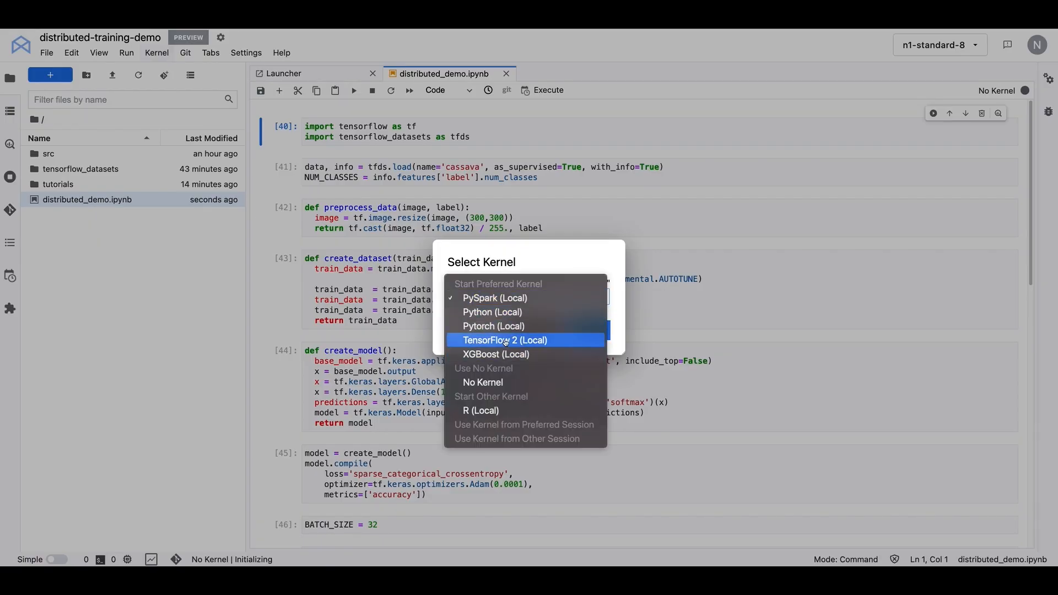
{"action": "left_click", "coordinate": [505, 339]}
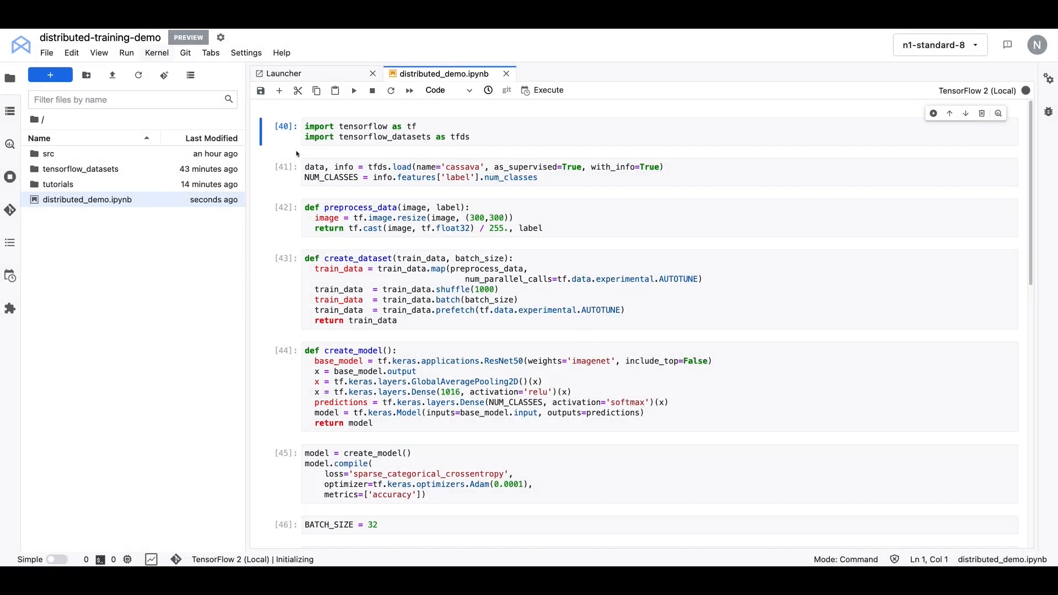
{"action": "left_click", "coordinate": [280, 90]}
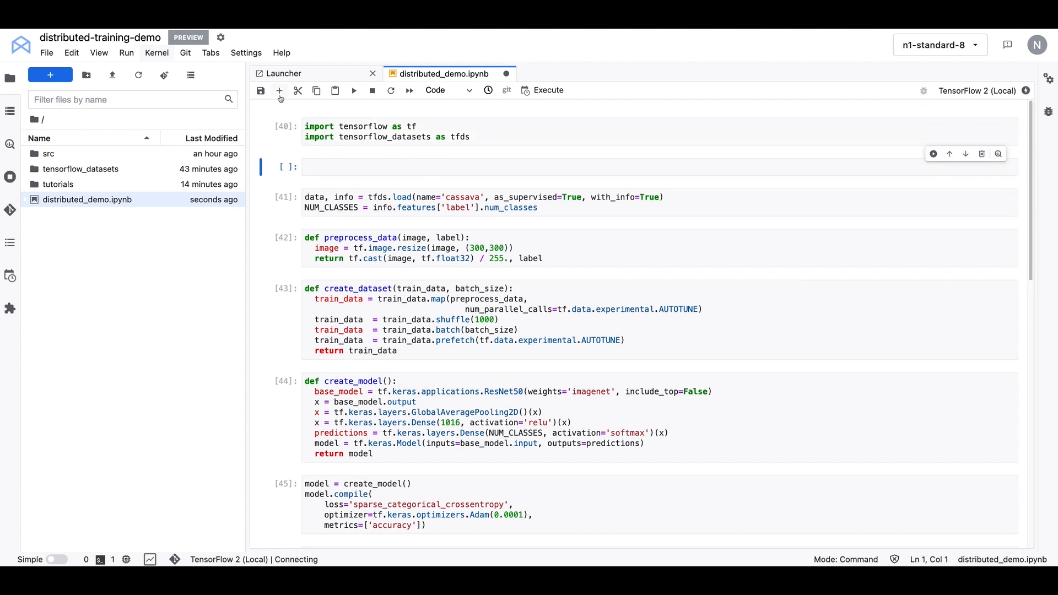
{"action": "type", "text": "!"}
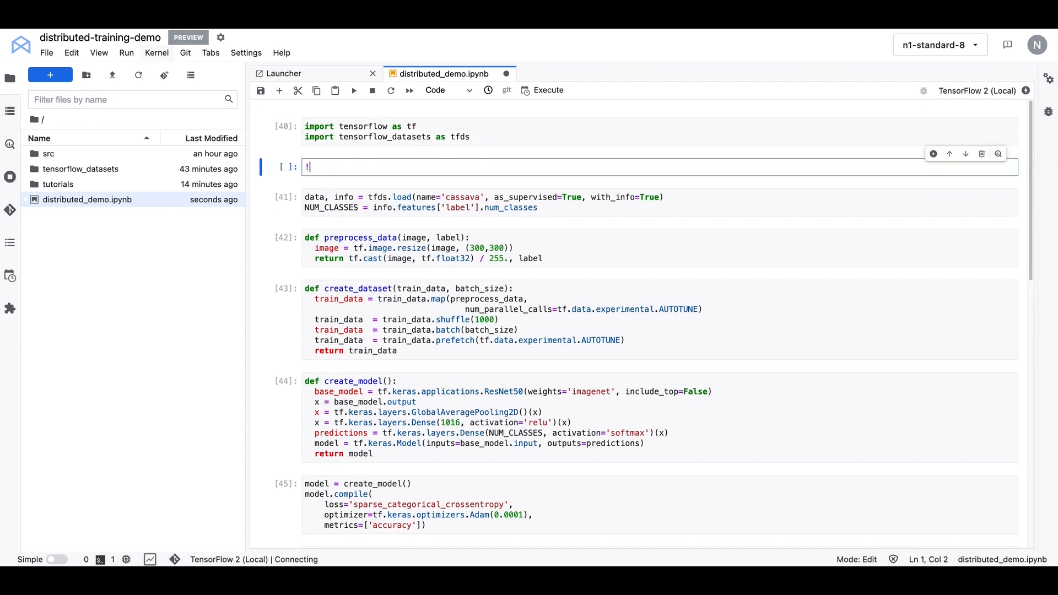
{"action": "type", "text": "nvidia-smi"}
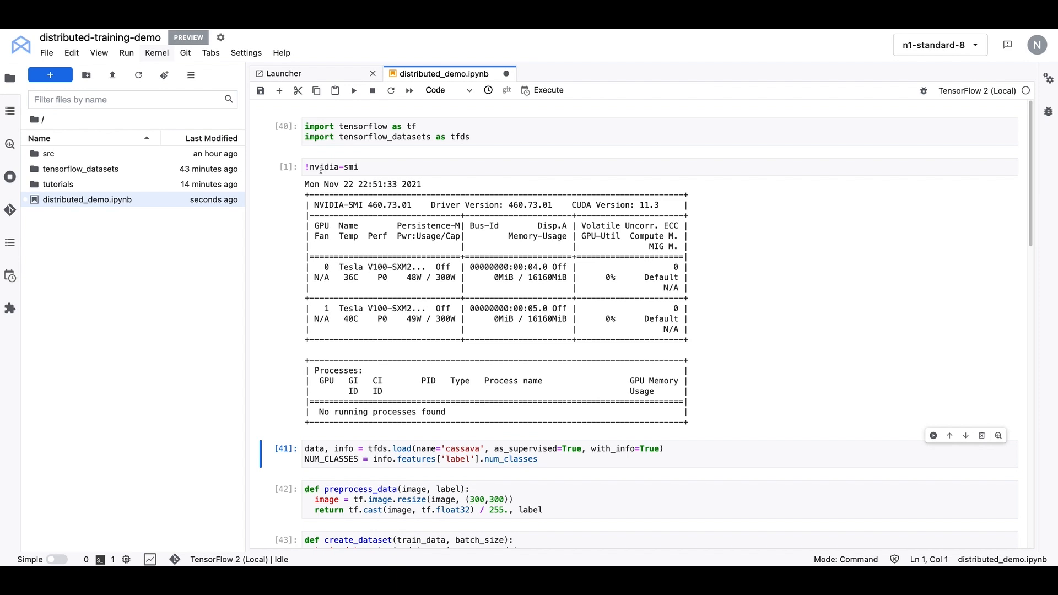
{"action": "scroll", "scroll_direction": "down", "scroll_amount": 3}
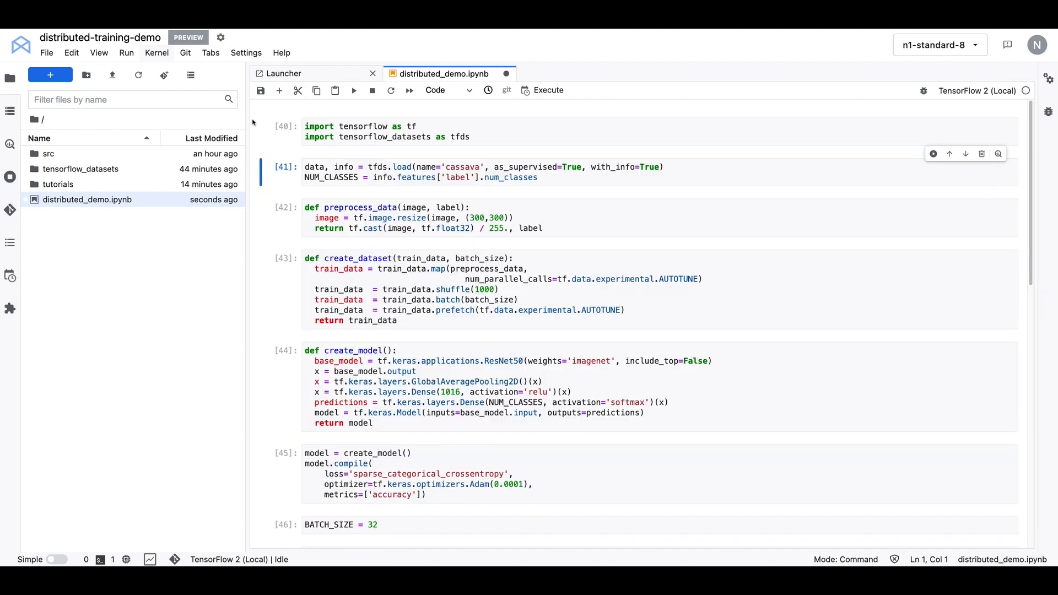
{"action": "mouse_move", "coordinate": [260, 114]}
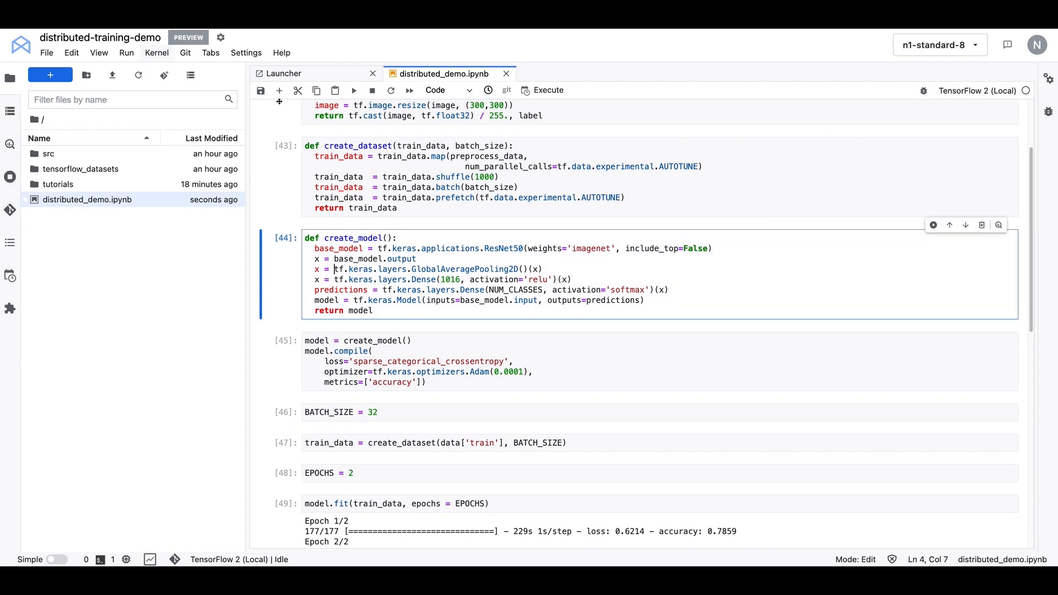
Step: Add a tf.distribute.MirroredStrategy and wrap model creation and compiling in strategy.scope()
{"action": "type", "text": "strategy = tf."}
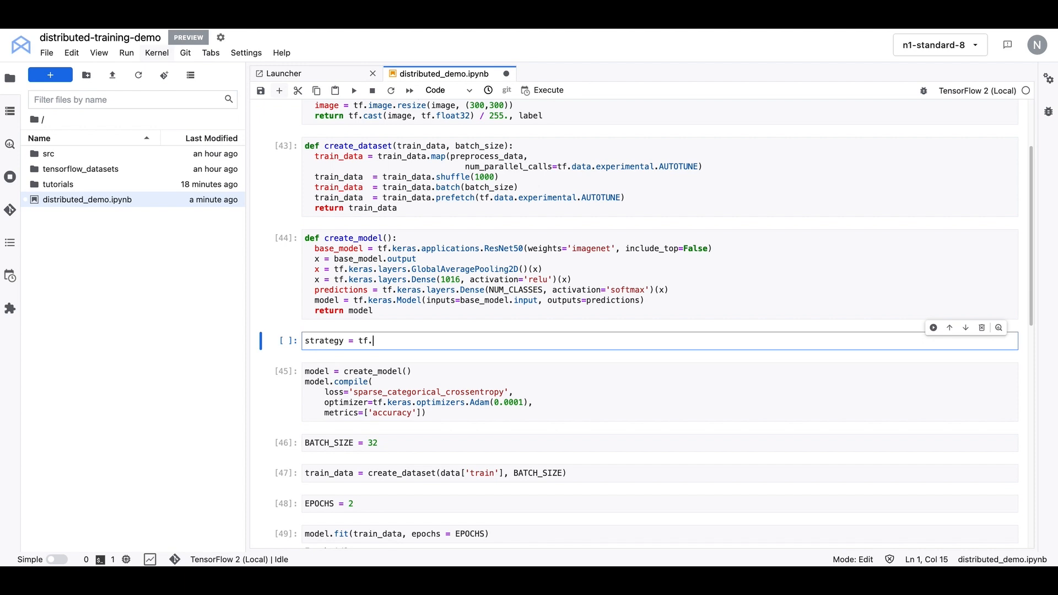
{"action": "type", "text": "distribute."}
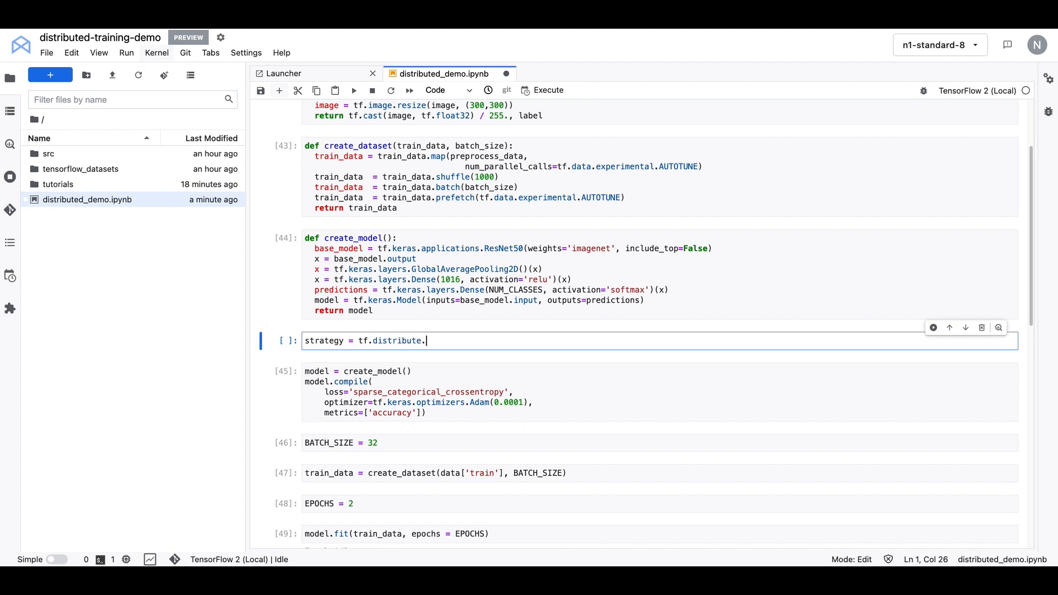
{"action": "type", "text": "MirroredStra"}
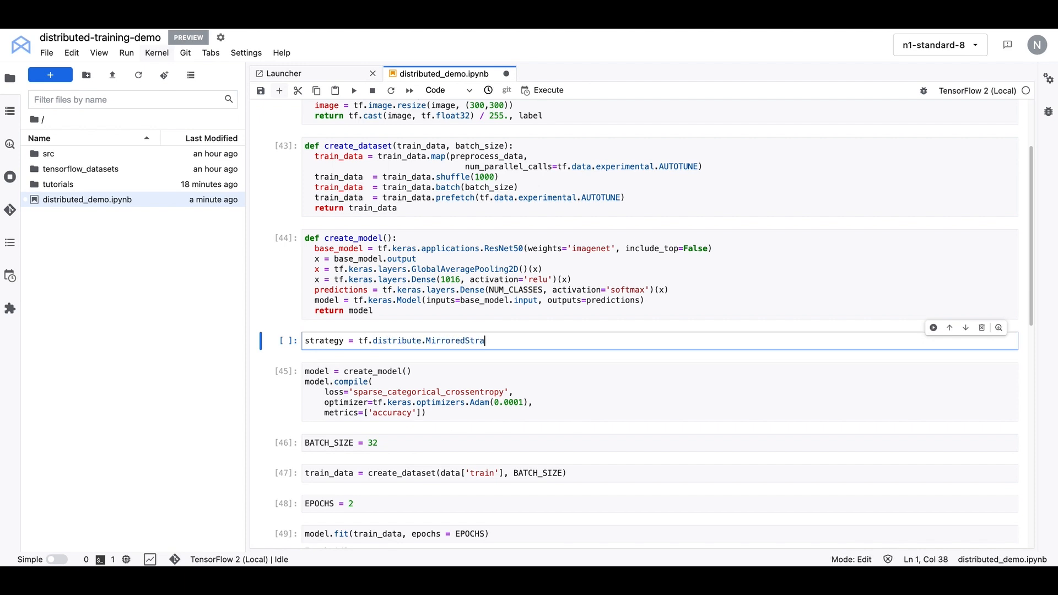
{"action": "type", "text": "tegy()"}
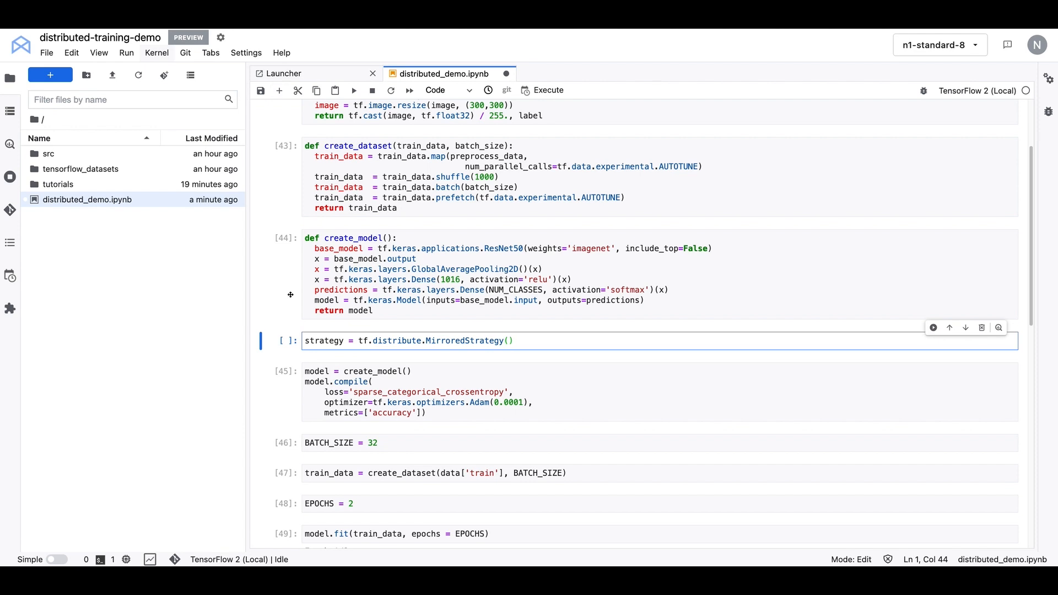
{"action": "mouse_move", "coordinate": [271, 324]}
{"action": "type", "text": "with"}
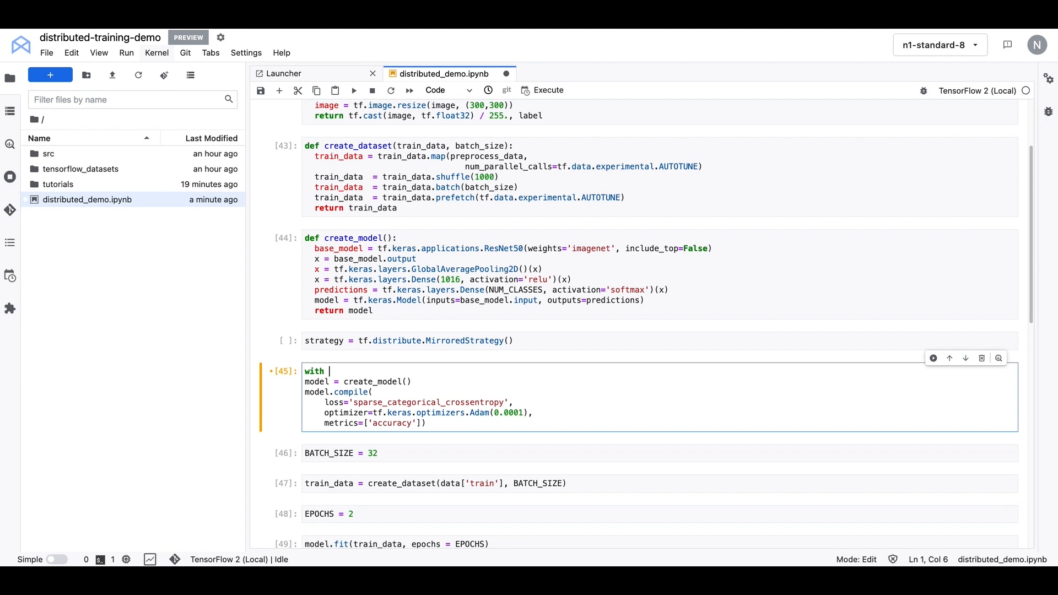
{"action": "type", "text": "strategy.sc"}
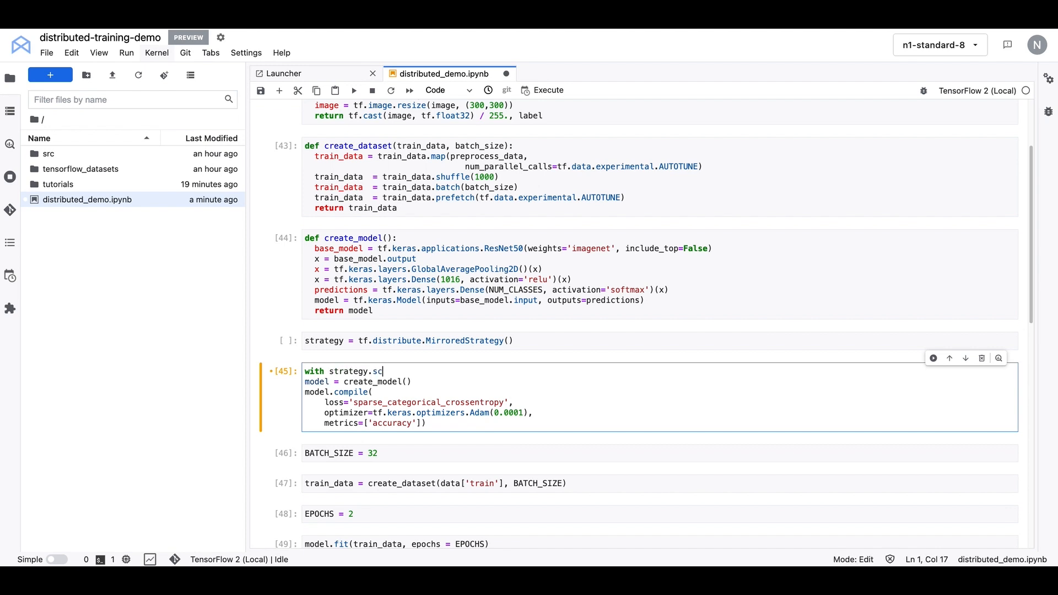
{"action": "type", "text": "ope():"}
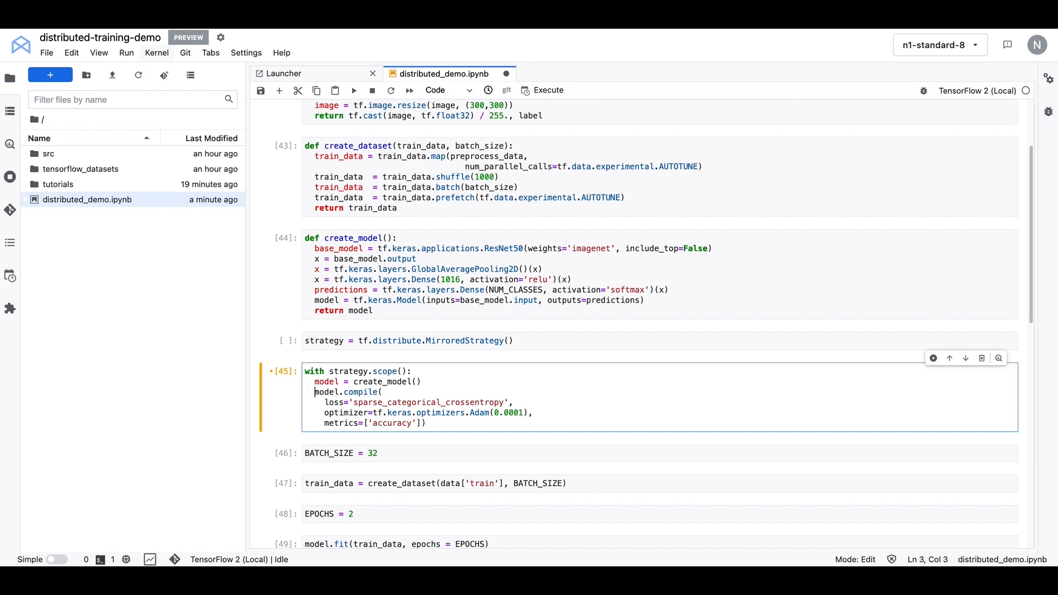
Step: Scale BATCH_SIZE to 32 * strategy.num_replicas_in_sync
{"action": "left_click", "coordinate": [388, 453]}
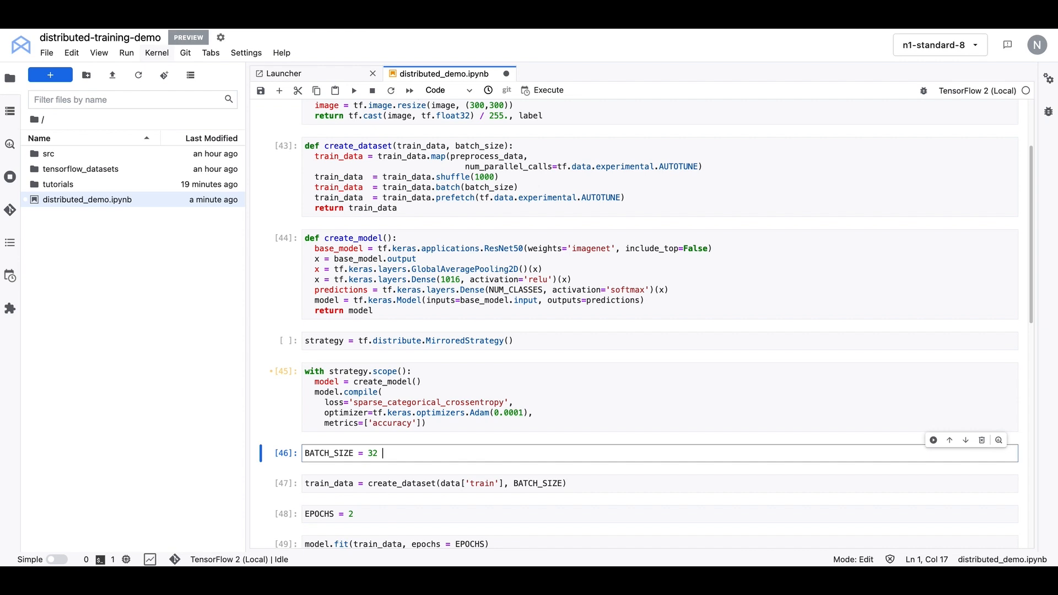
{"action": "type", "text": "*"}
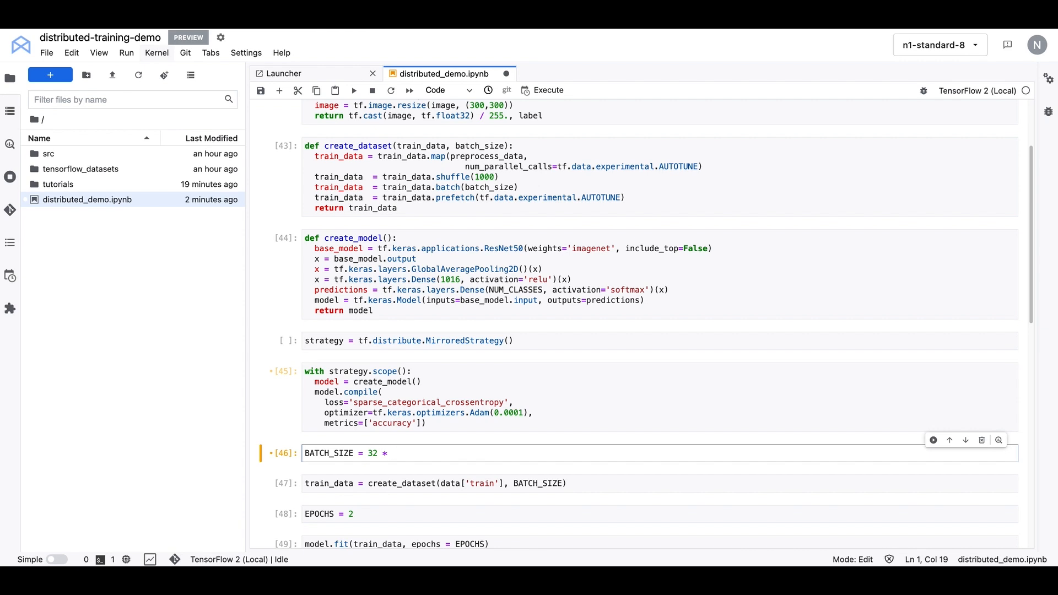
{"action": "type", "text": "strategy.num"}
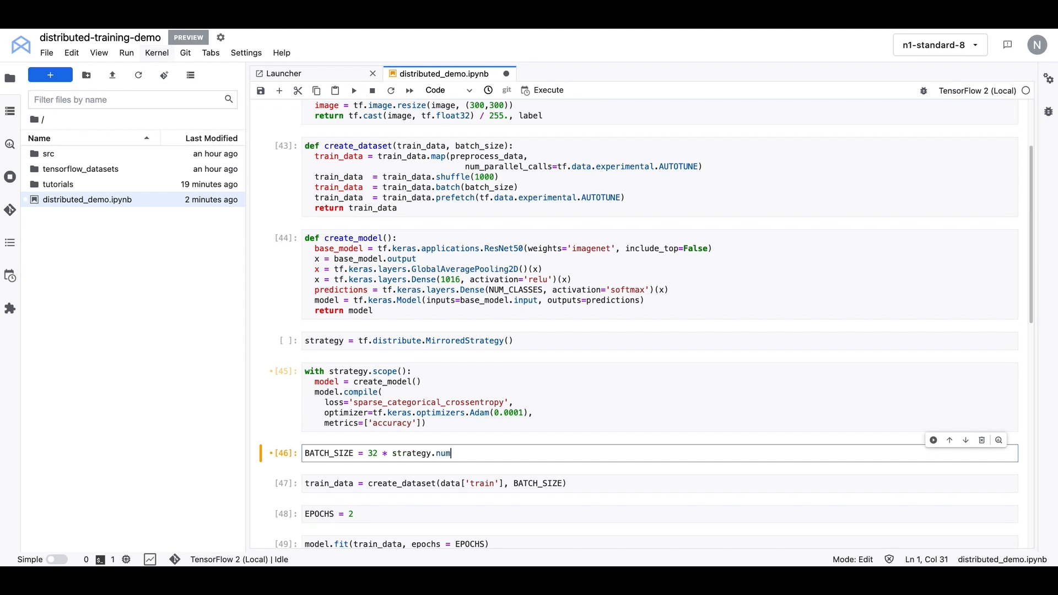
{"action": "type", "text": "_replicas"}
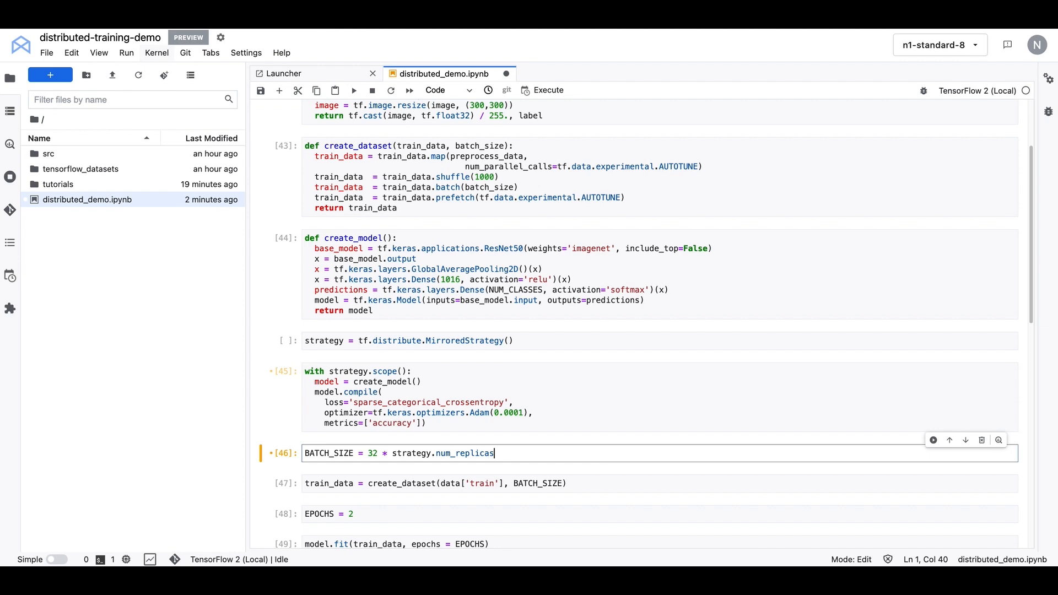
{"action": "type", "text": "_in_sync"}
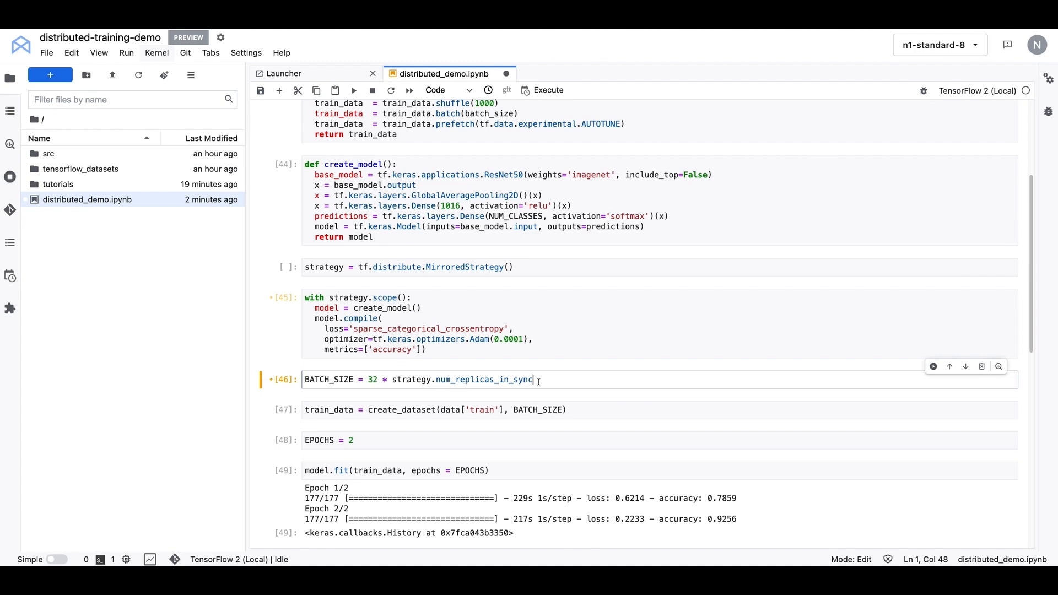
{"action": "scroll", "scroll_direction": "down", "scroll_amount": 3}
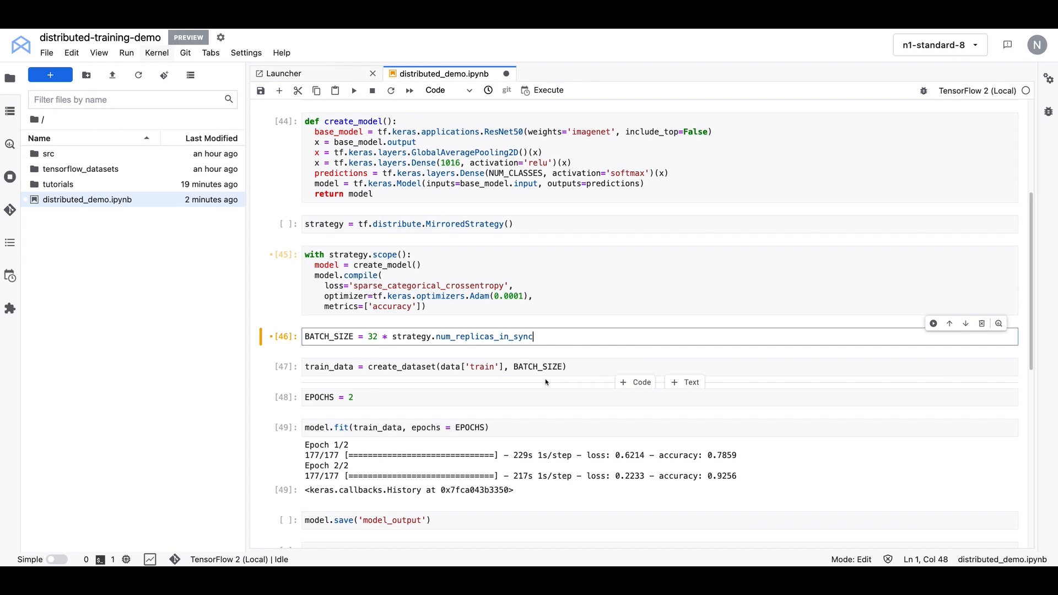
{"action": "mouse_move", "coordinate": [400, 393]}
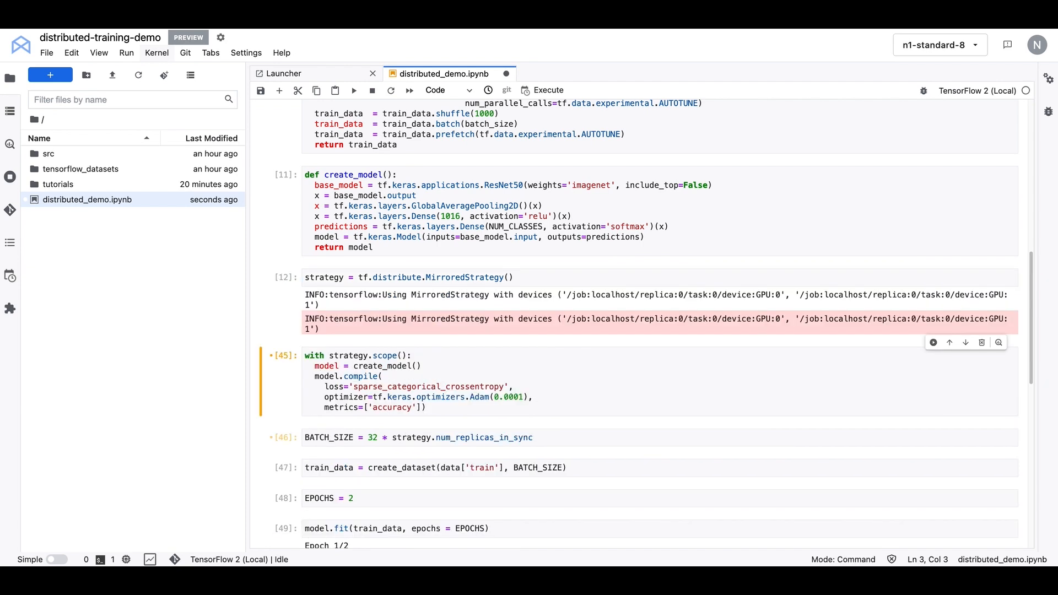
Step: Scroll to the MirroredStrategy output confirming GPU:0 and GPU:1 are in use
{"action": "scroll", "scroll_direction": "down", "scroll_amount": 3}
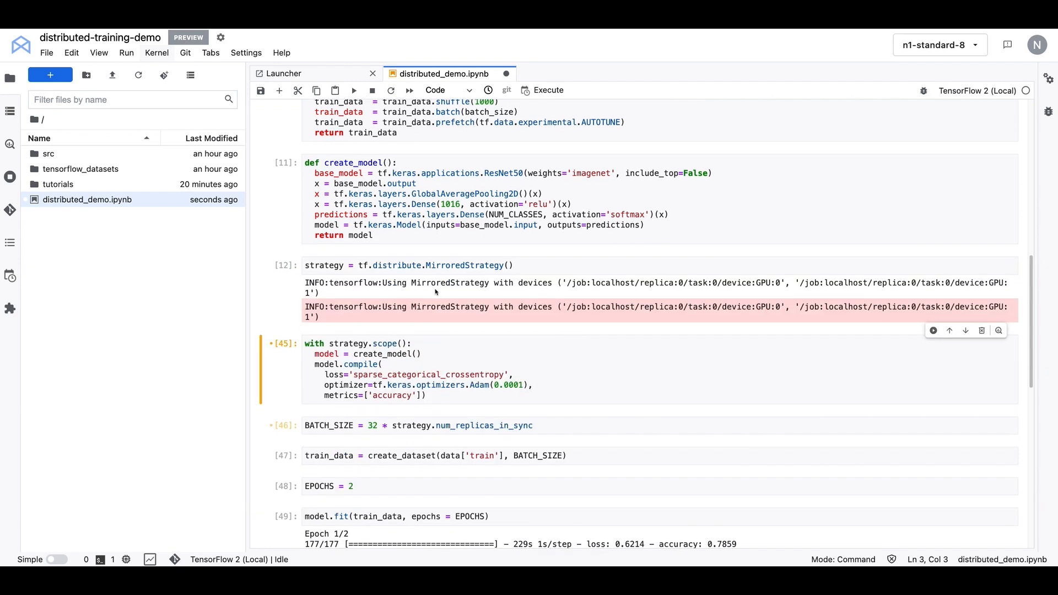
{"action": "mouse_move", "coordinate": [766, 290]}
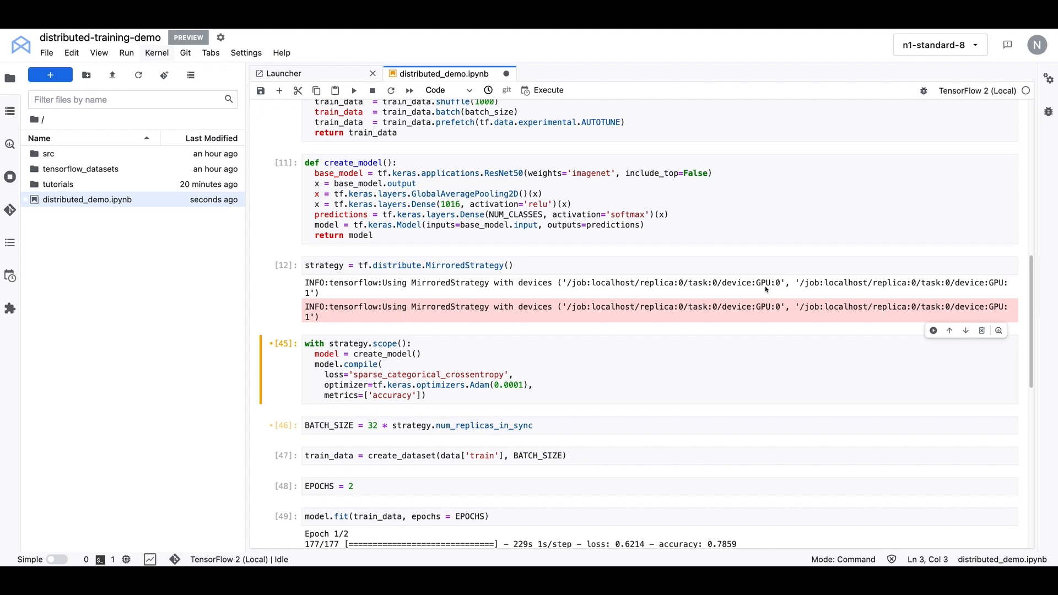
{"action": "mouse_move", "coordinate": [319, 302]}
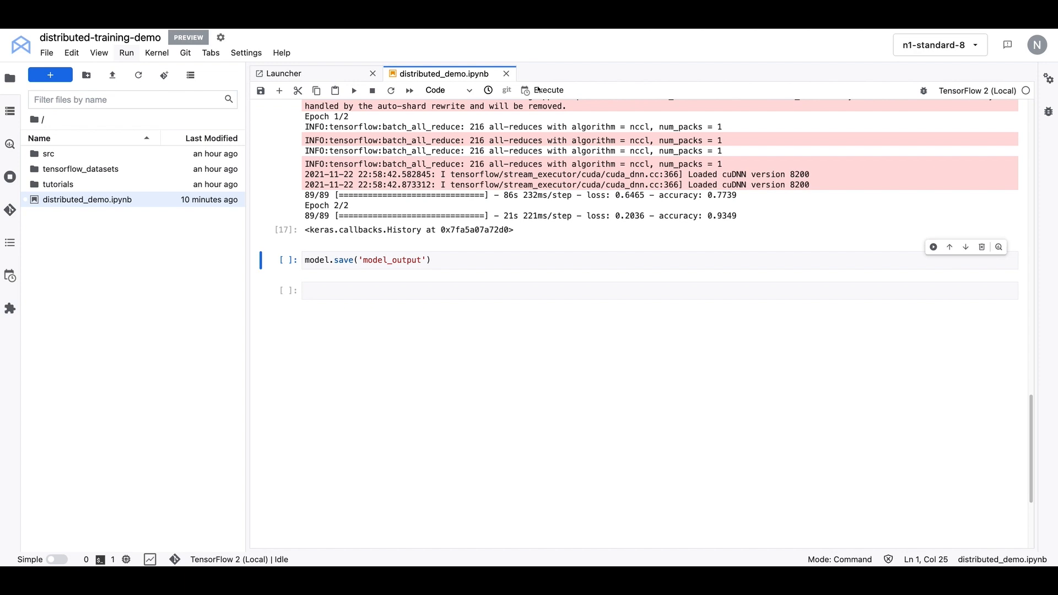
{"action": "mouse_move", "coordinate": [568, 88]}
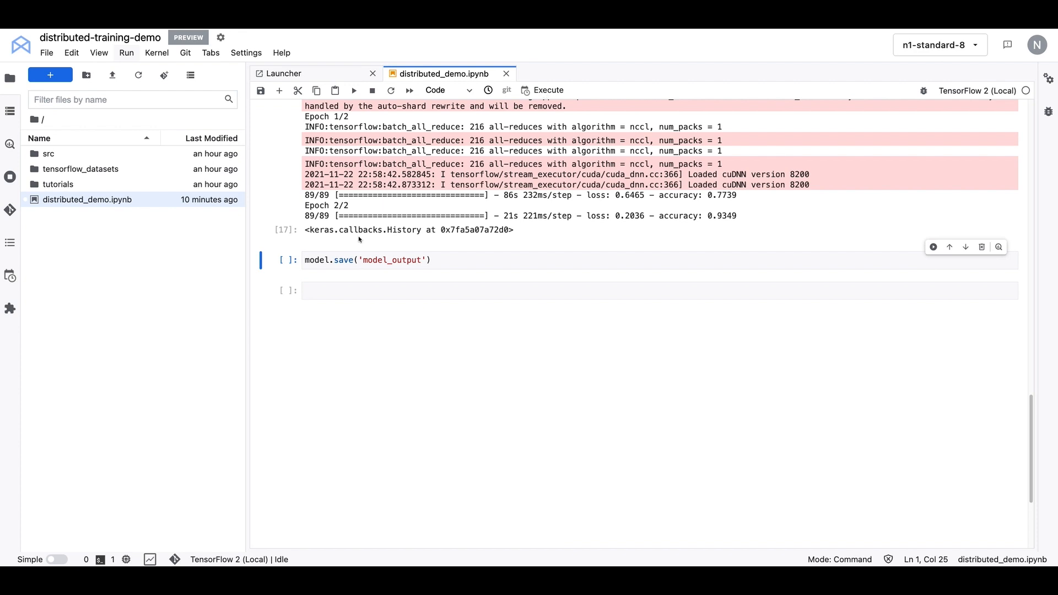
Step: Replace the model_output save path with gs://nikita-tf-demo-bucket
{"action": "left_click", "coordinate": [436, 260]}
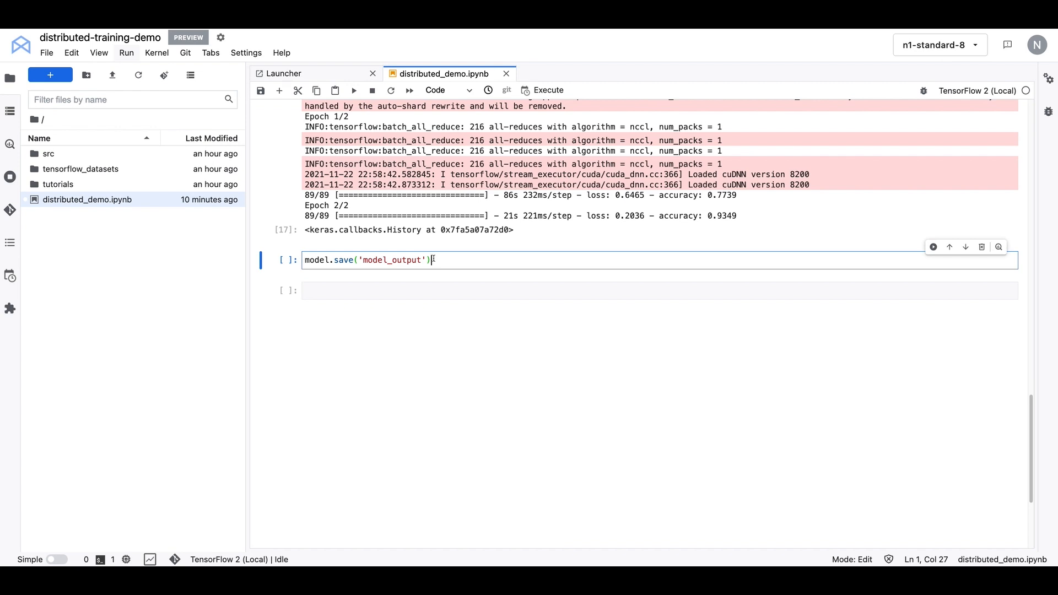
{"action": "double_click", "coordinate": [392, 259]}
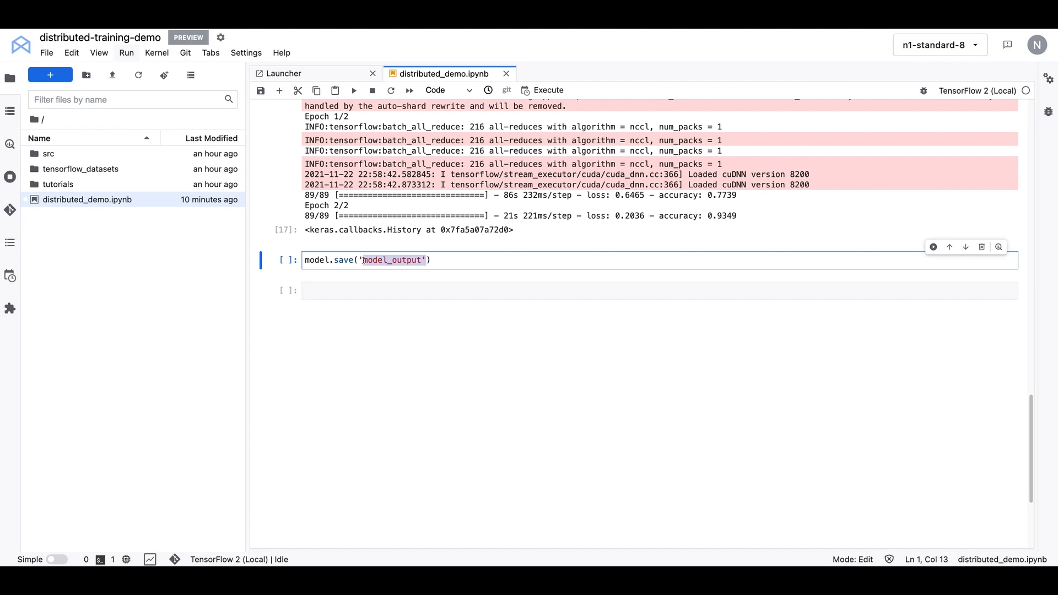
{"action": "type", "text": "gs://nikita-tf-demo-bucket"}
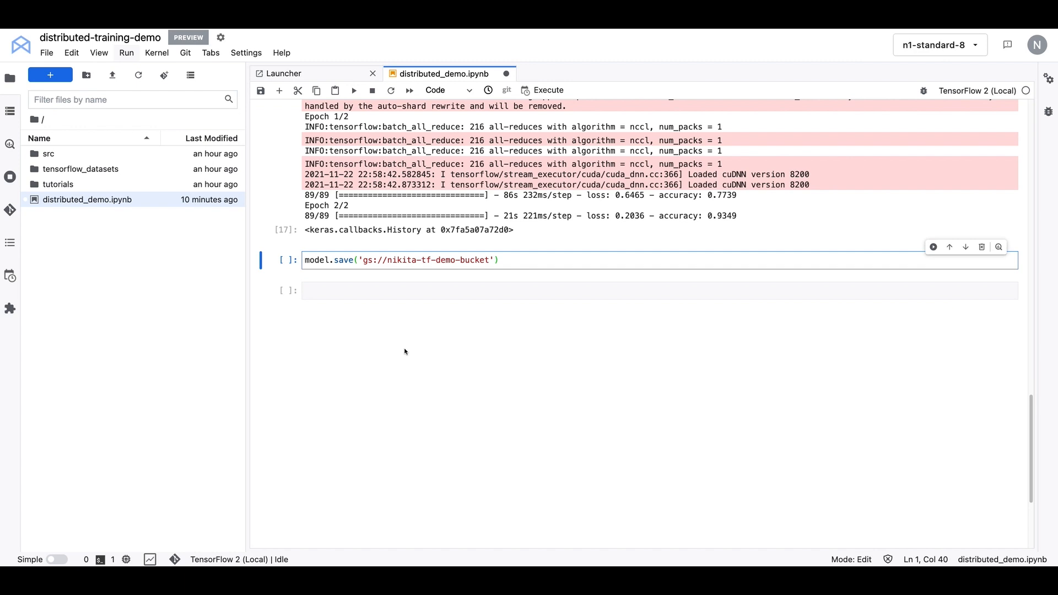
{"action": "mouse_move", "coordinate": [389, 290]}
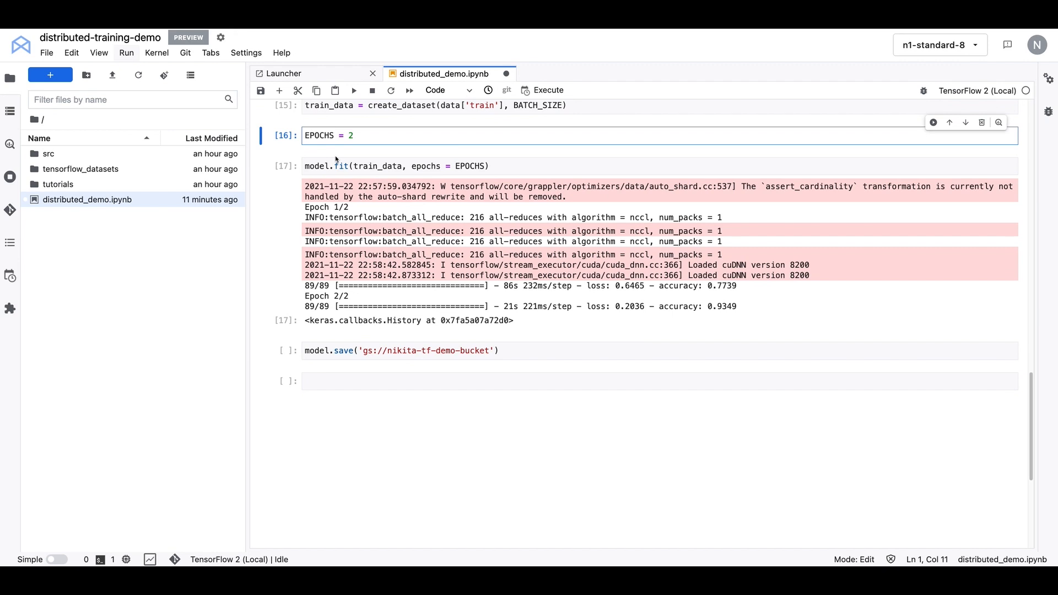
Step: Change EPOCHS from 2 to 10
{"action": "type", "text": "1"}
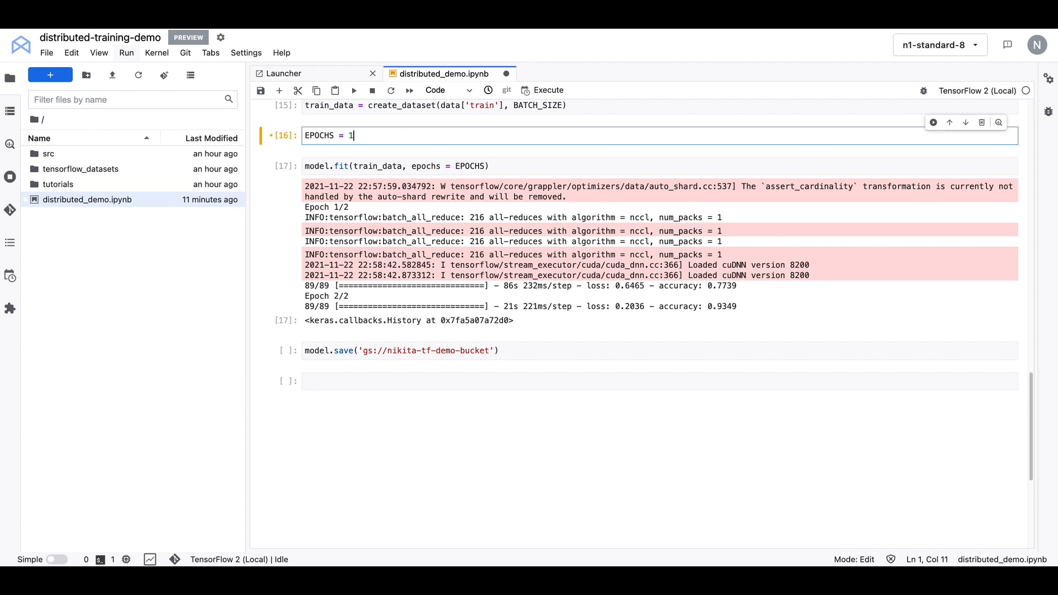
{"action": "type", "text": "0"}
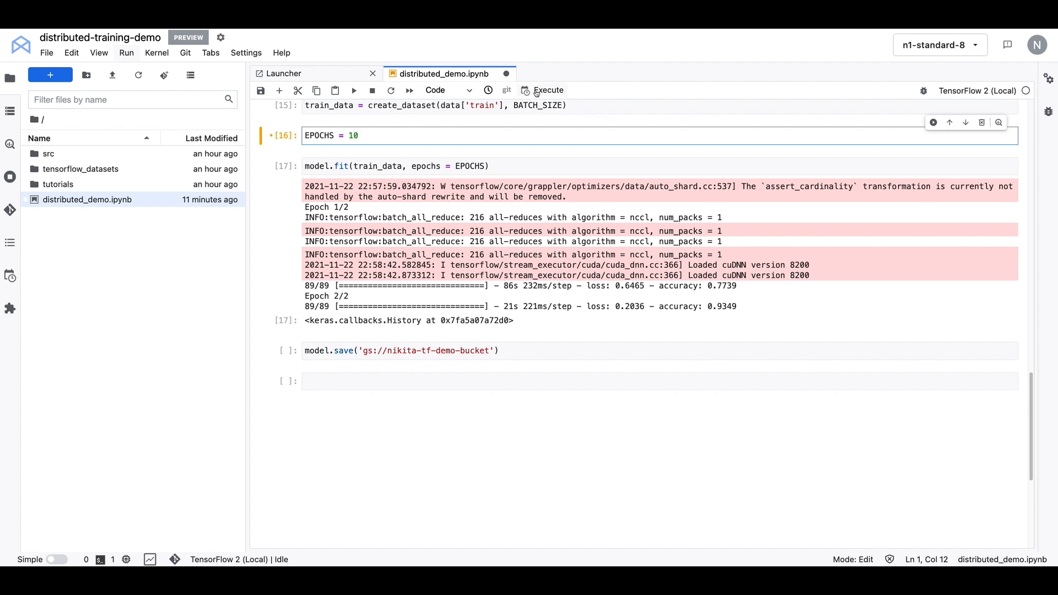
Step: Configure the Executor run's results bucket and an 8 CPU, 30 GB RAM machine
{"action": "left_click", "coordinate": [542, 90]}
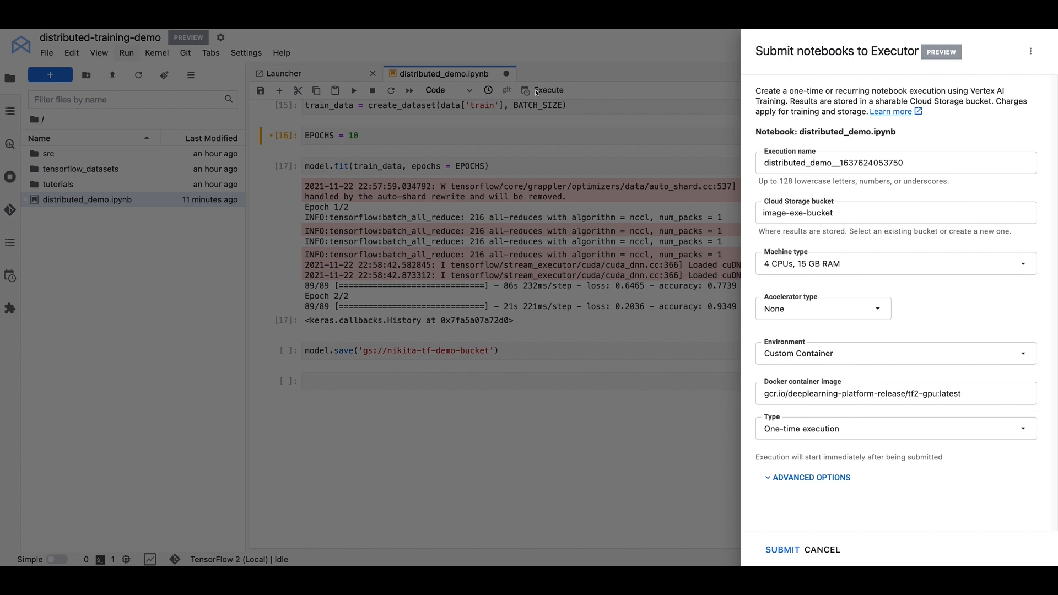
{"action": "left_click", "coordinate": [896, 163]}
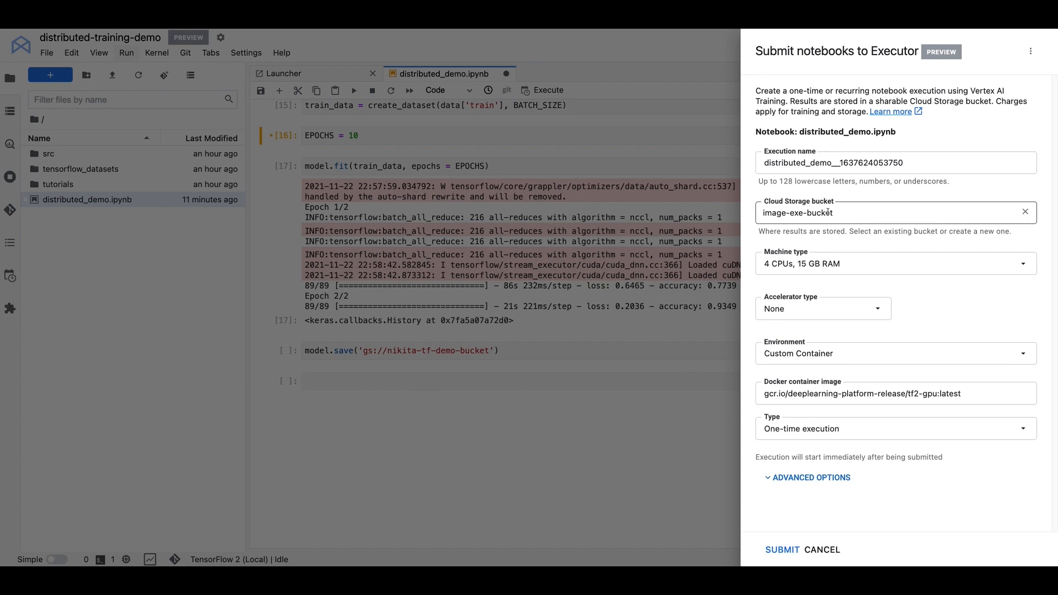
{"action": "mouse_move", "coordinate": [842, 199]}
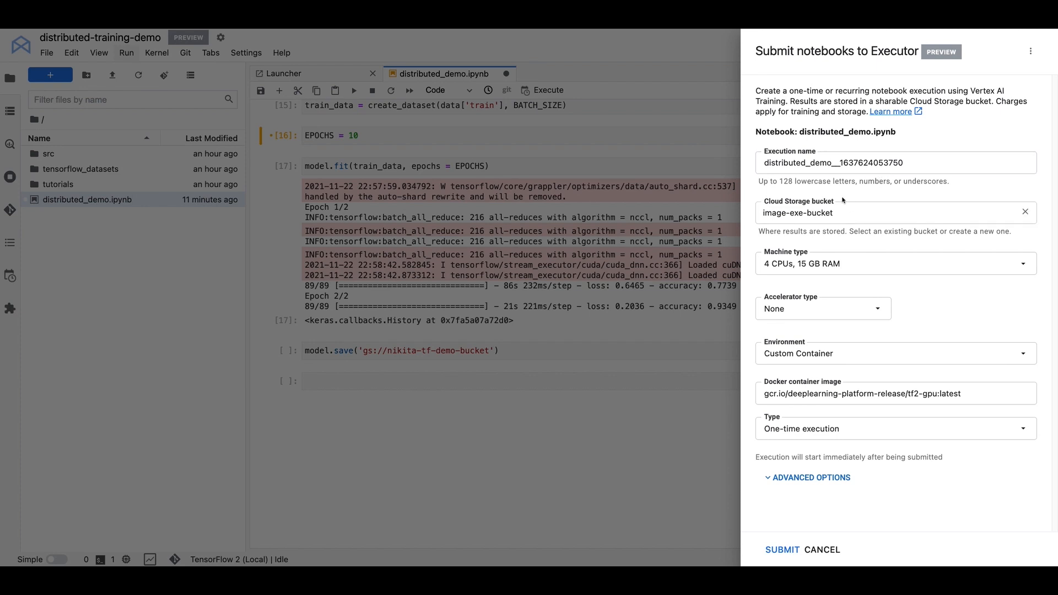
{"action": "mouse_move", "coordinate": [765, 226]}
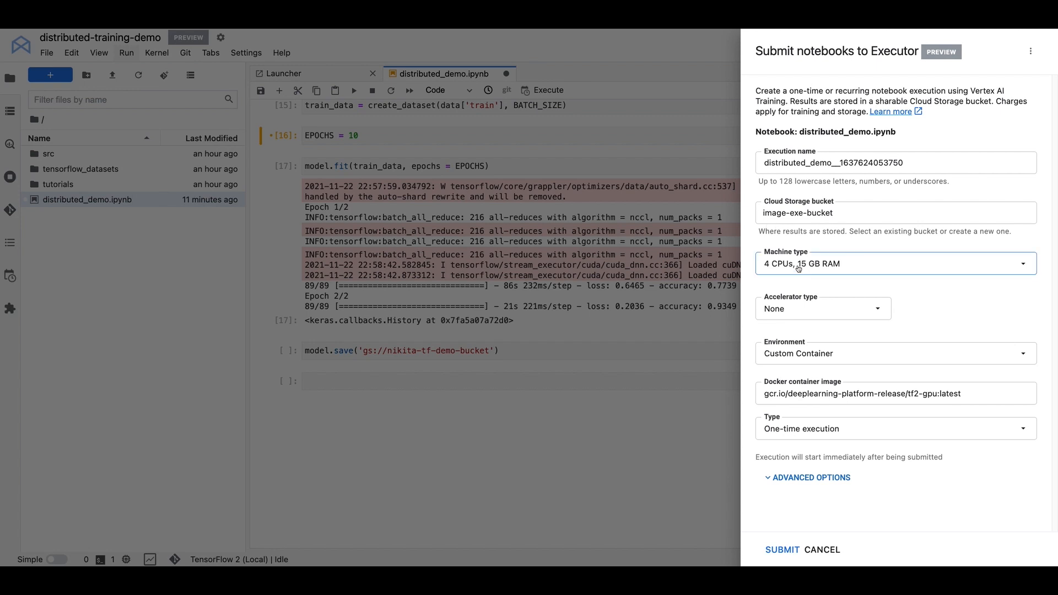
{"action": "left_click", "coordinate": [895, 263]}
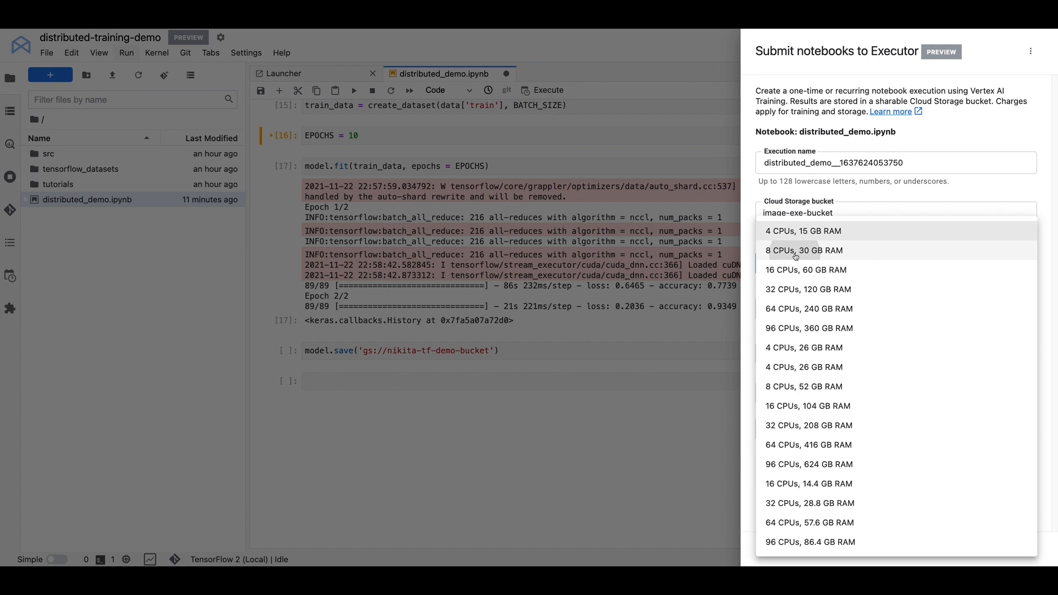
{"action": "left_click", "coordinate": [796, 251]}
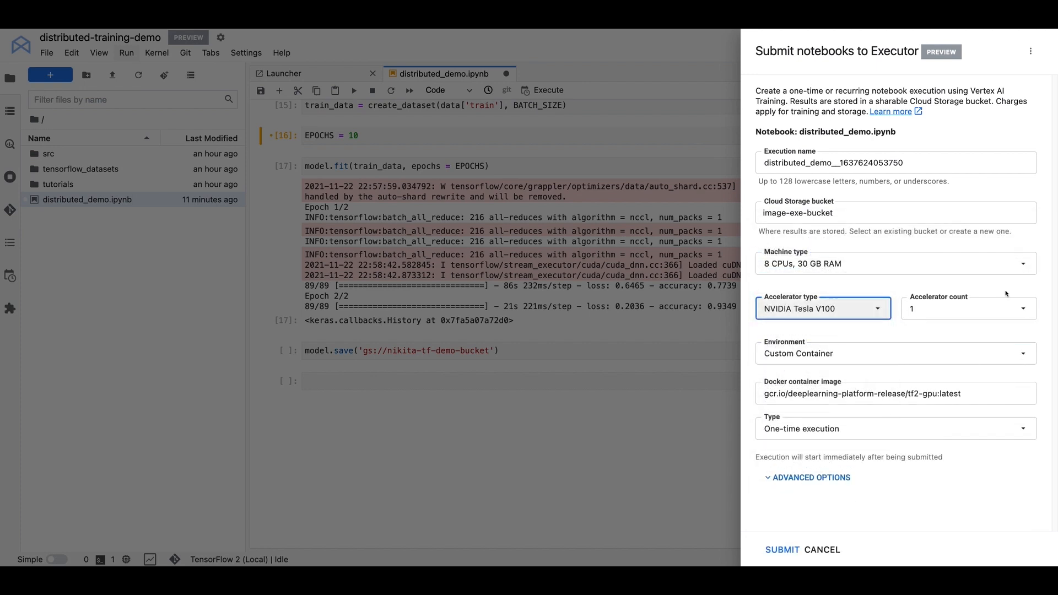
Step: Set 2 GPUs and the TensorFlow Enterprise 2.6 GPU environment, then submit the run
{"action": "left_click", "coordinate": [968, 309]}
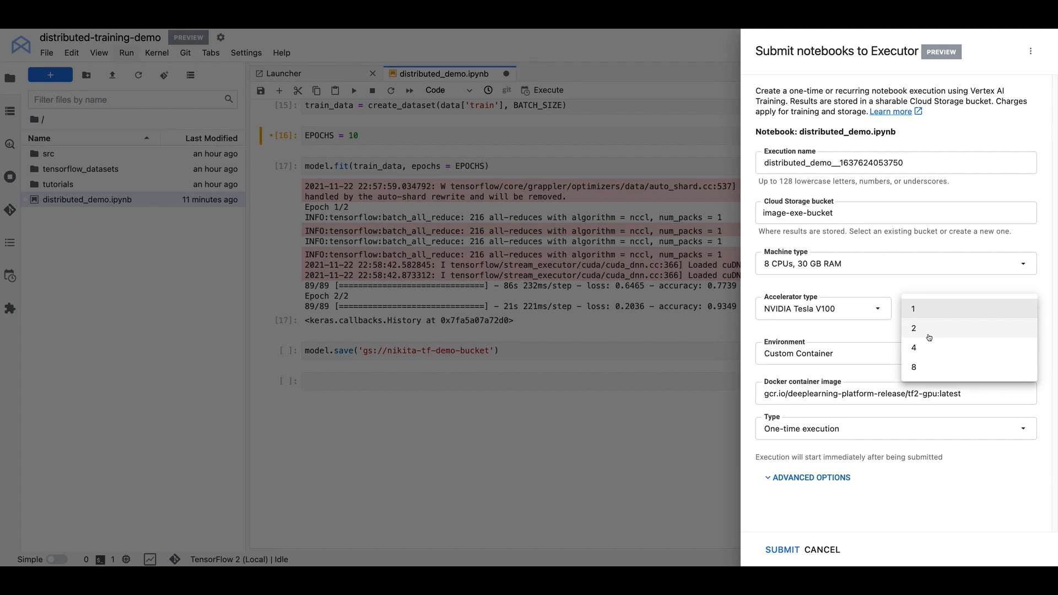
{"action": "left_click", "coordinate": [914, 328]}
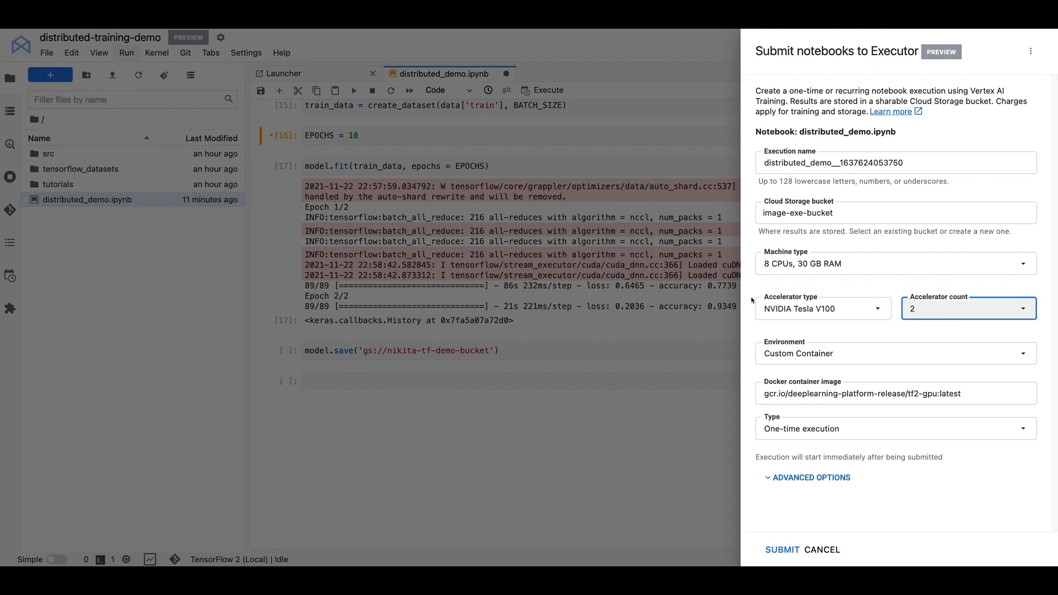
{"action": "left_click", "coordinate": [896, 352]}
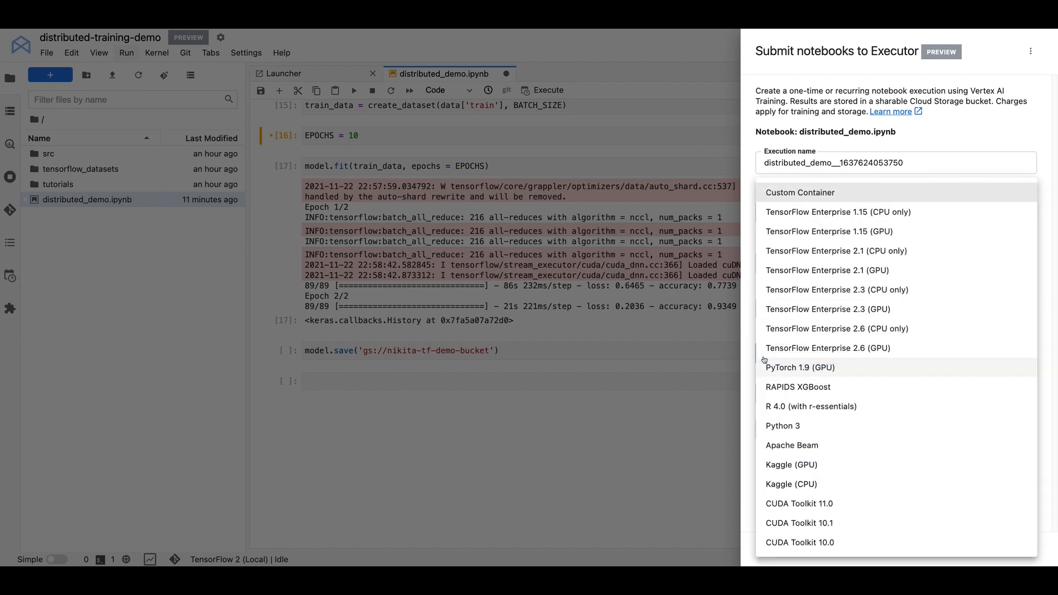
{"action": "mouse_move", "coordinate": [859, 352]}
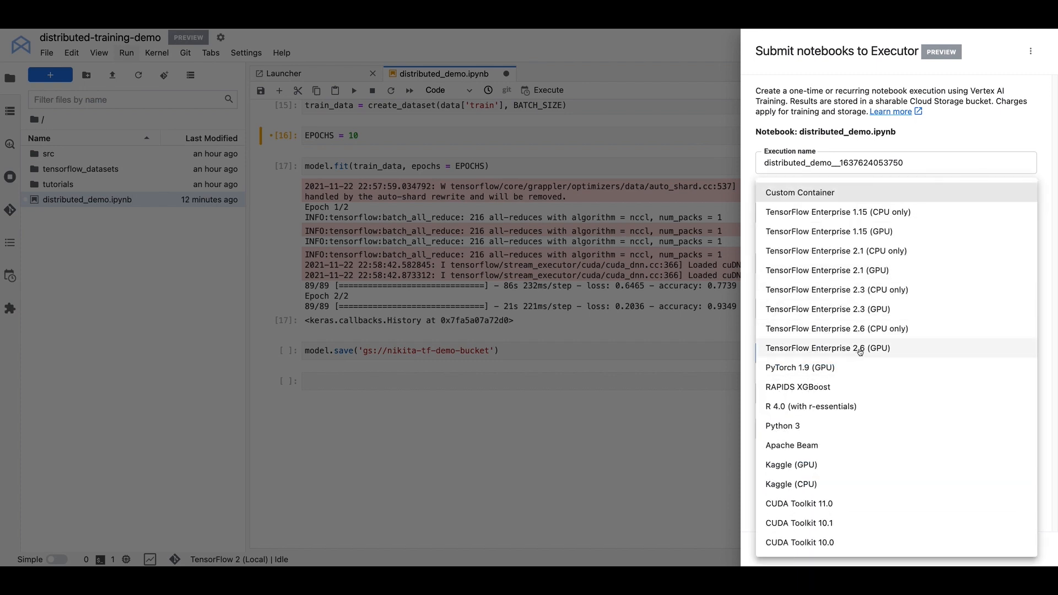
{"action": "left_click", "coordinate": [828, 348]}
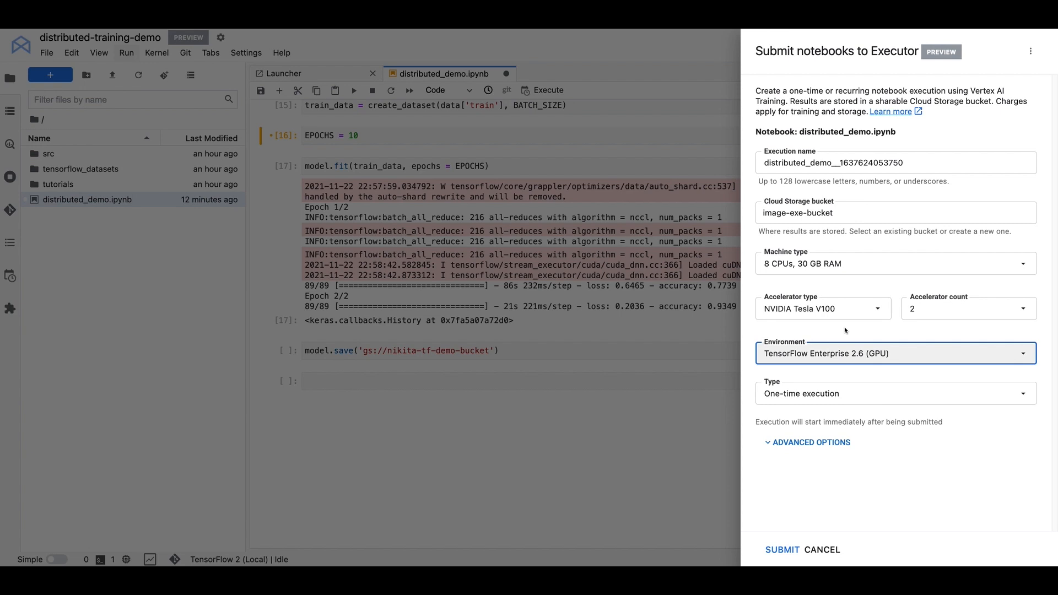
{"action": "mouse_move", "coordinate": [870, 353]}
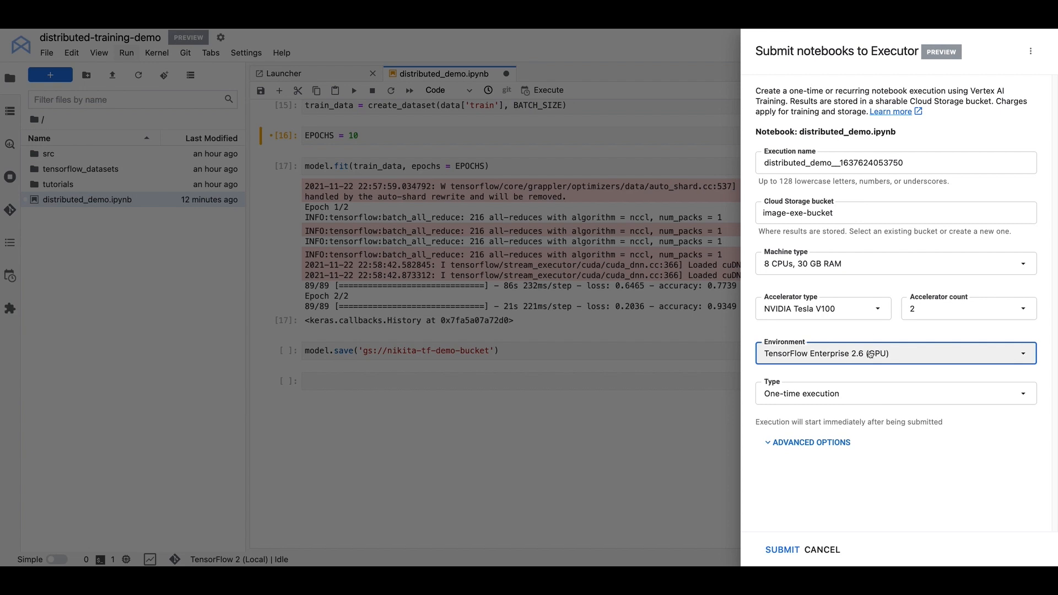
{"action": "mouse_move", "coordinate": [877, 360]}
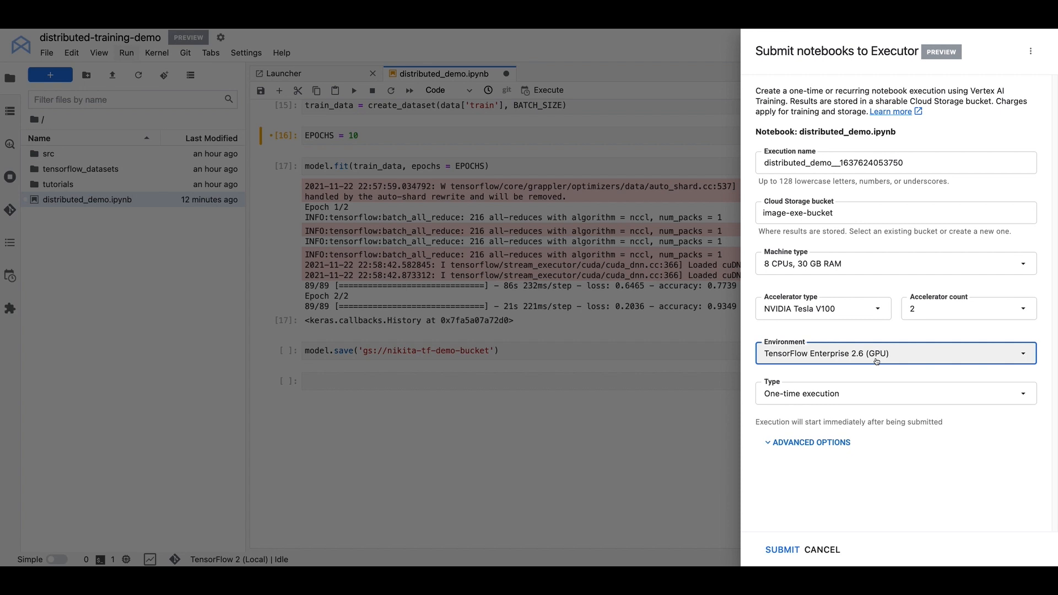
{"action": "mouse_move", "coordinate": [847, 329]}
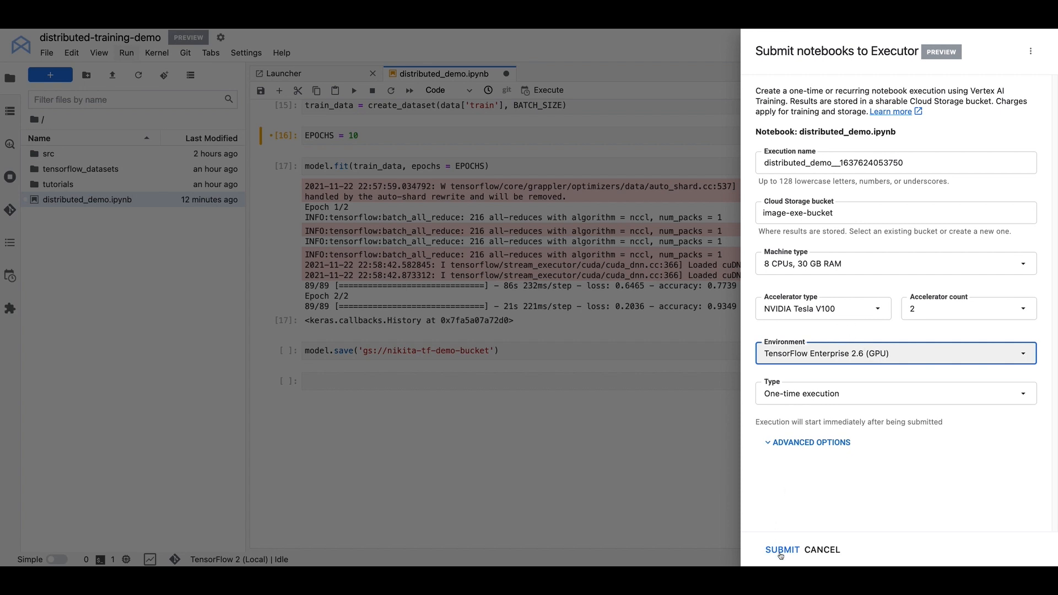
{"action": "left_click", "coordinate": [782, 549]}
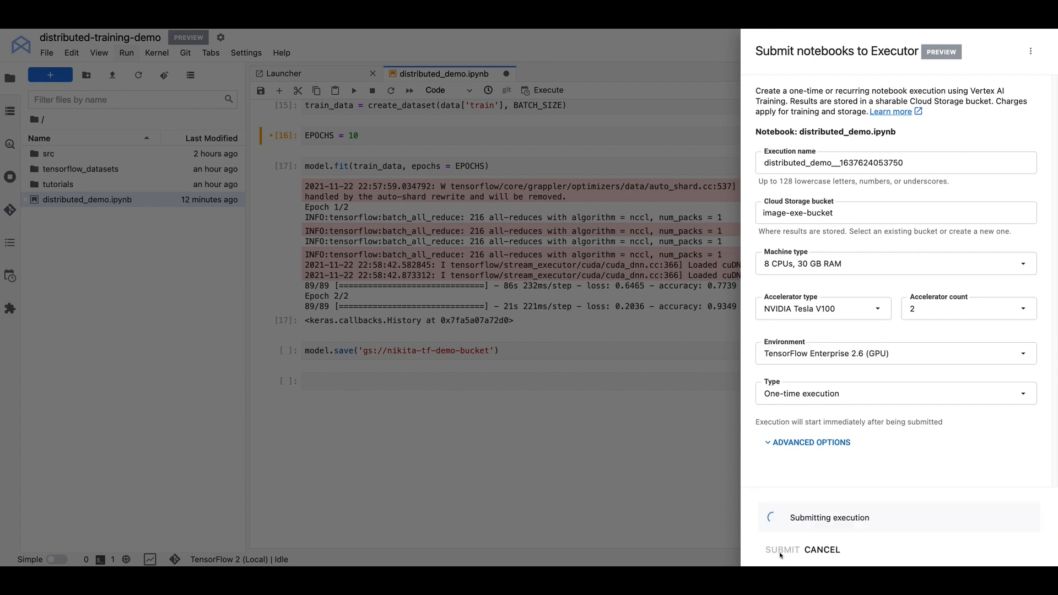
{"action": "left_click", "coordinate": [783, 550]}
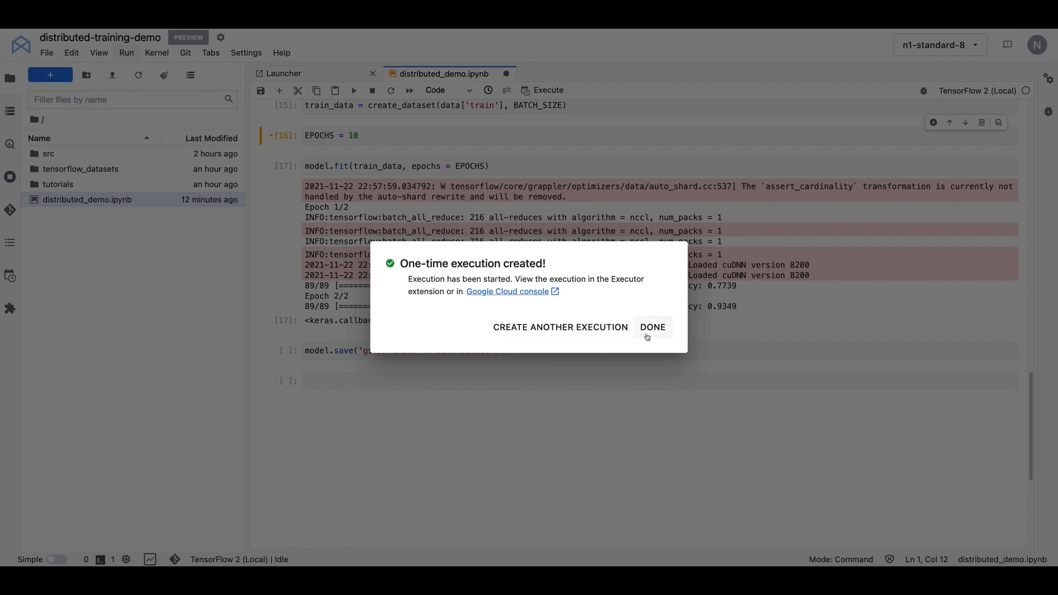
Step: Dismiss the confirmation and refresh the executions list until distributed_demo completes
{"action": "left_click", "coordinate": [653, 327]}
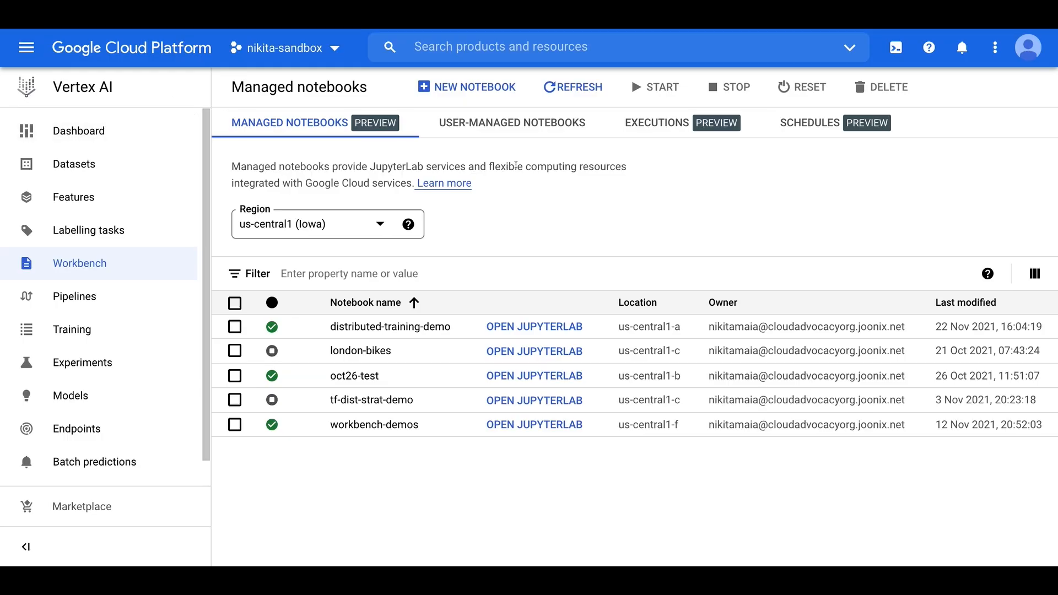
{"action": "mouse_move", "coordinate": [644, 132]}
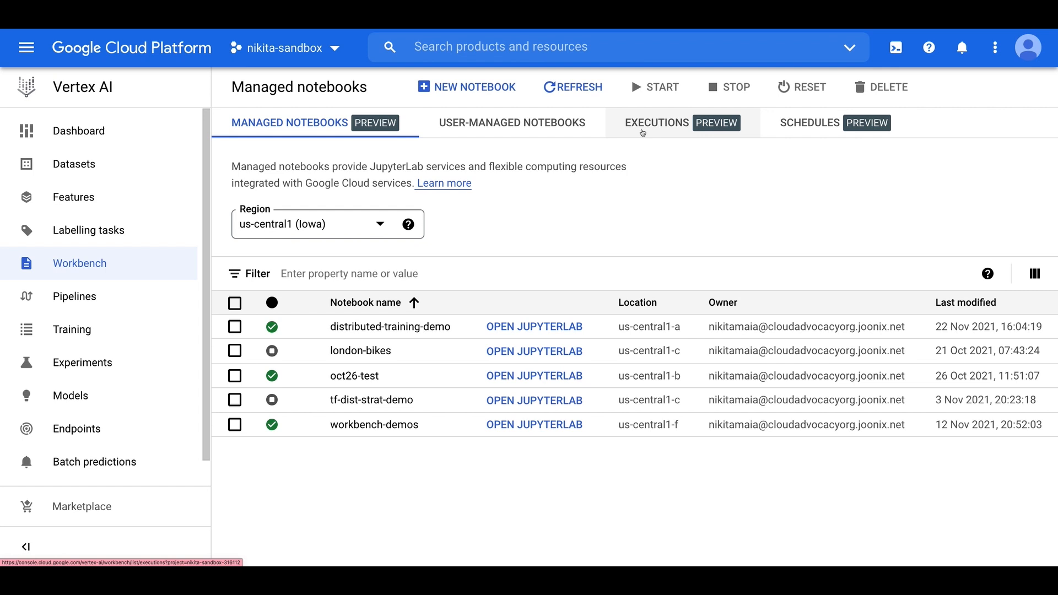
{"action": "left_click", "coordinate": [657, 124]}
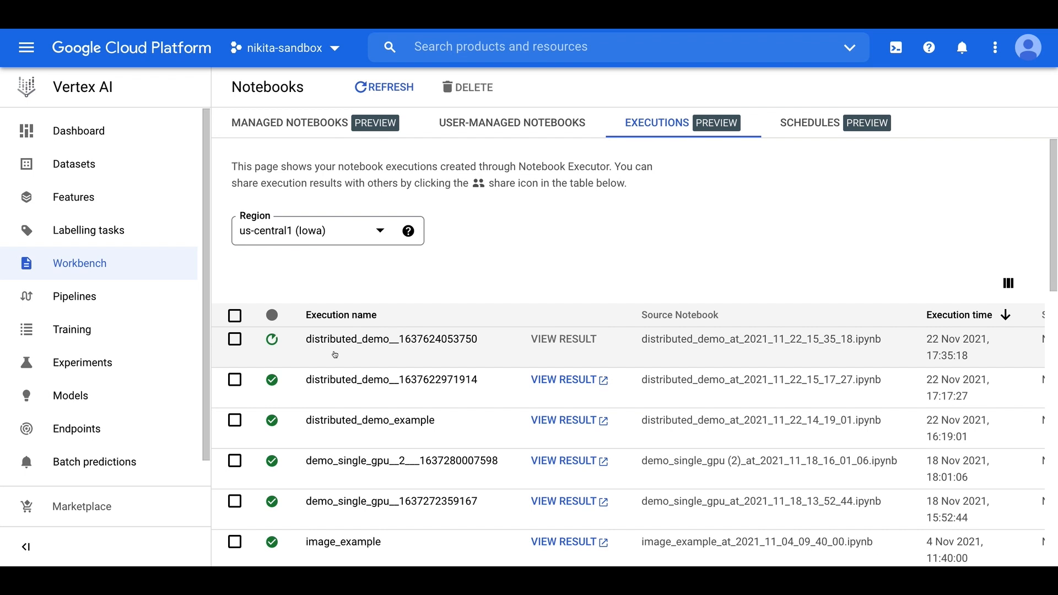
{"action": "mouse_move", "coordinate": [480, 359]}
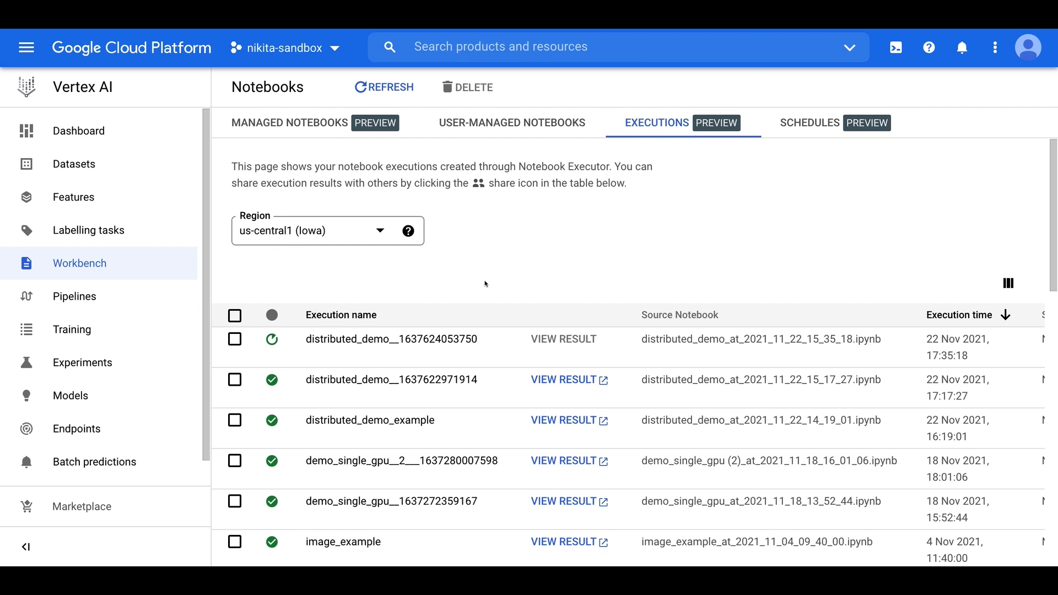
{"action": "left_click", "coordinate": [341, 315]}
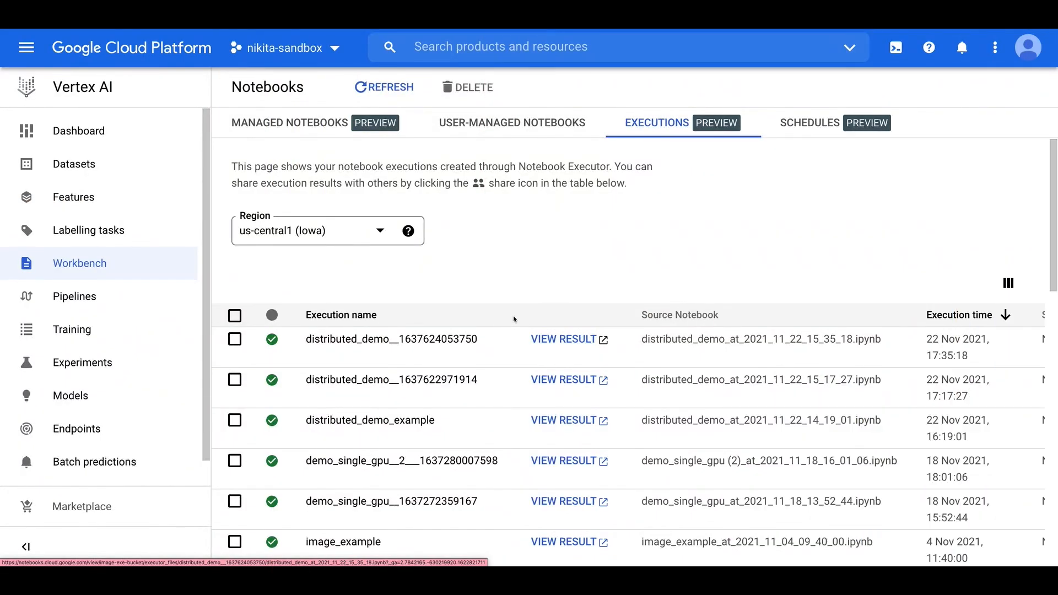
{"action": "mouse_move", "coordinate": [544, 353]}
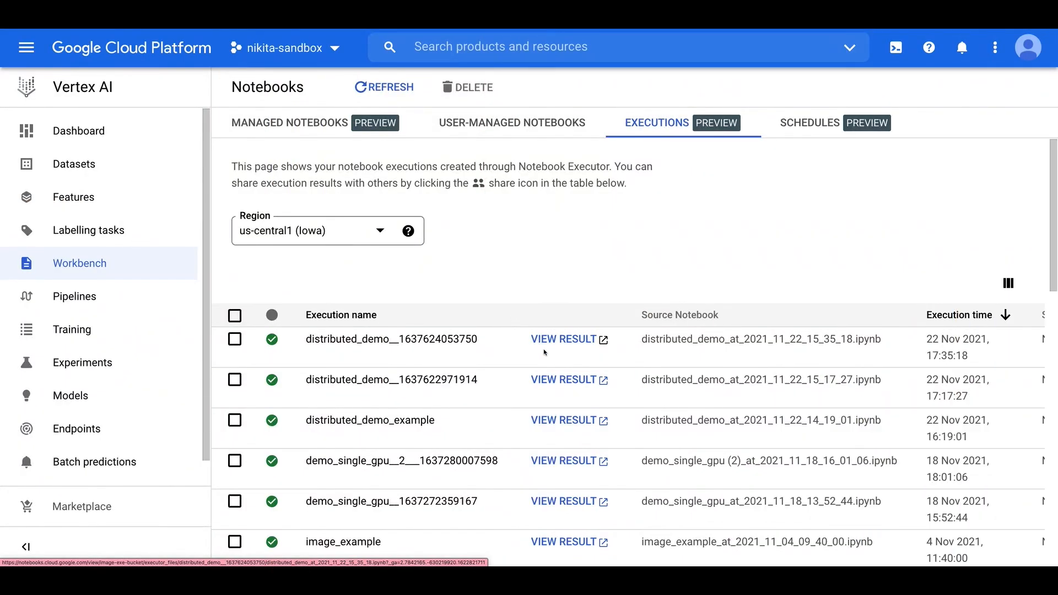
Step: View the newest execution's result and scroll to the 10-epoch training log and model.save
{"action": "left_click", "coordinate": [562, 340]}
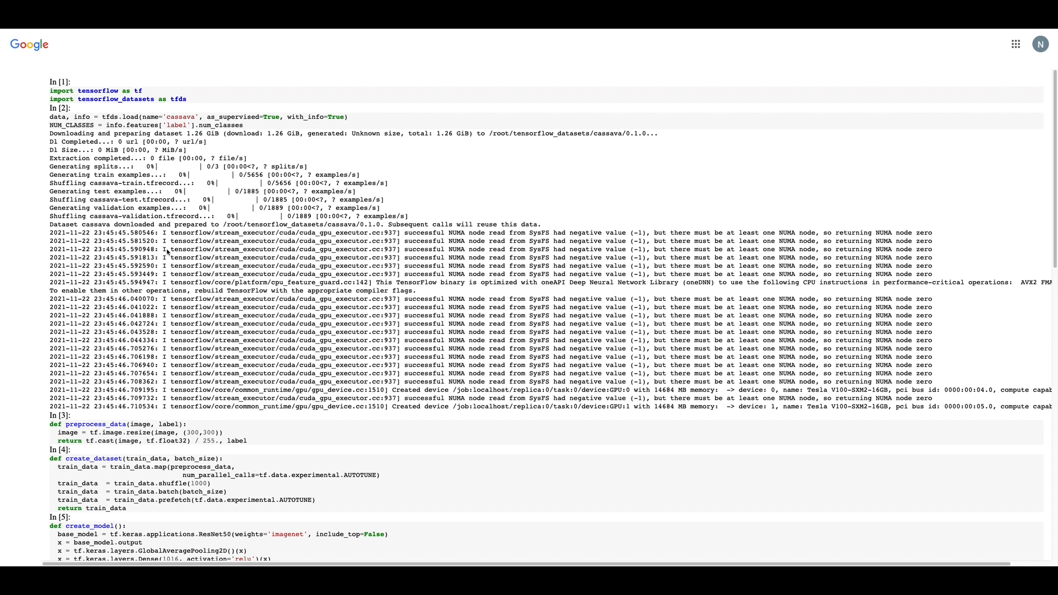
{"action": "mouse_move", "coordinate": [34, 286]}
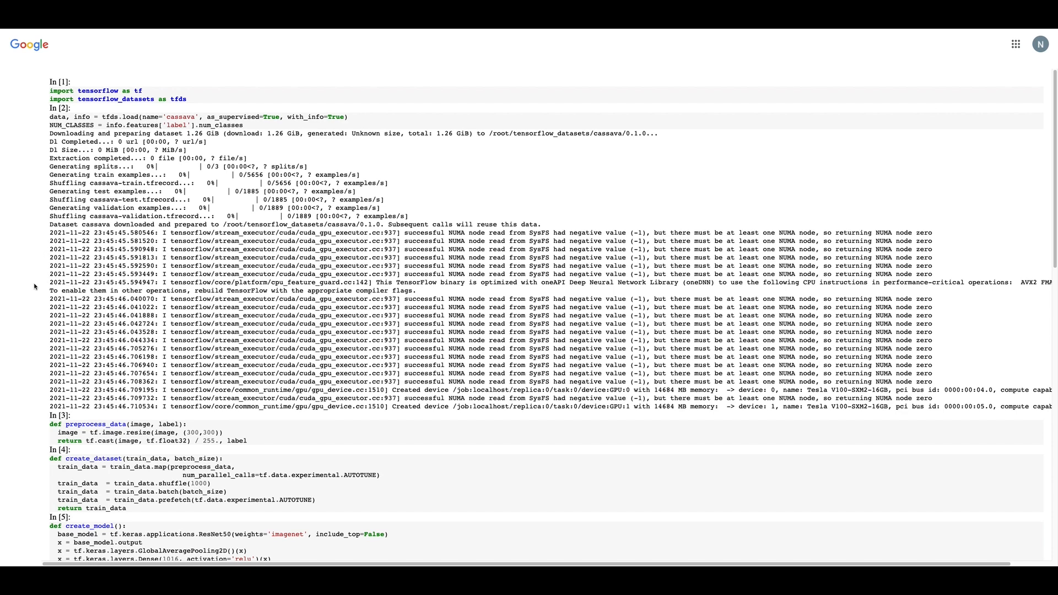
{"action": "scroll", "scroll_direction": "down", "scroll_amount": 3}
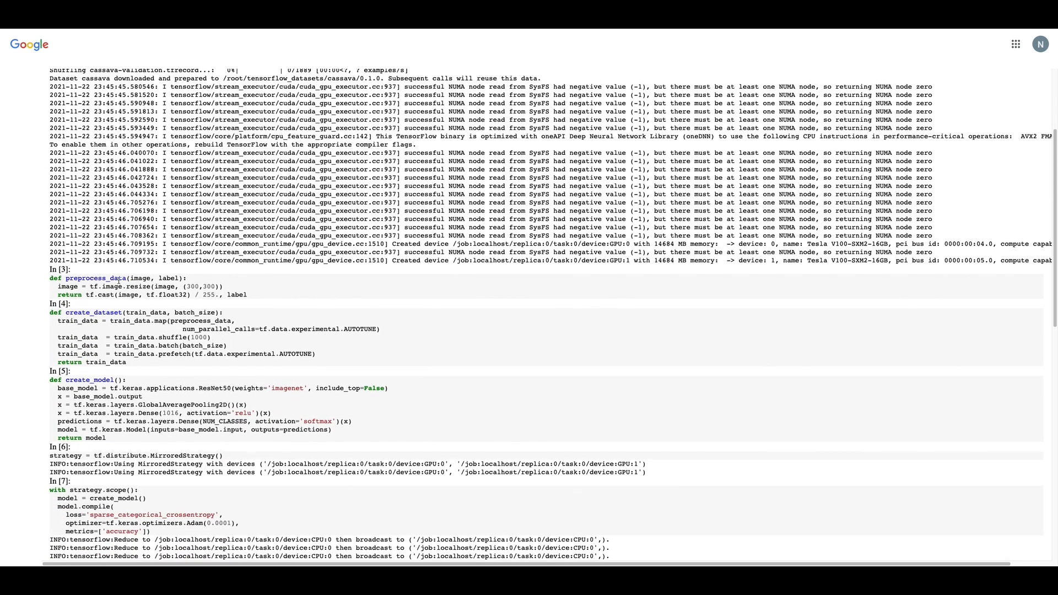
{"action": "scroll", "scroll_direction": "down", "scroll_amount": 3}
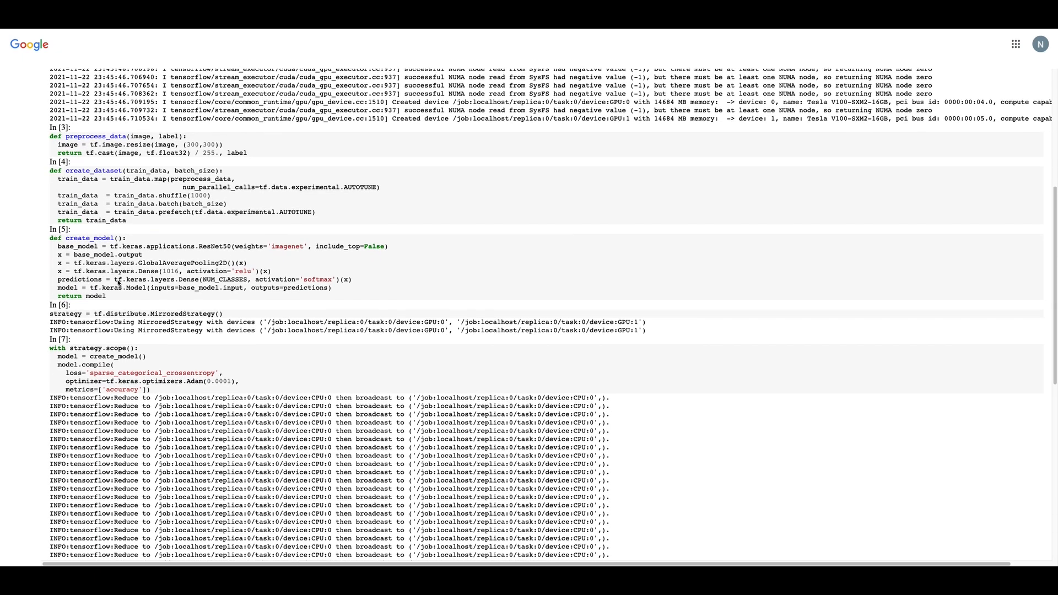
{"action": "scroll", "scroll_direction": "down", "scroll_amount": 3}
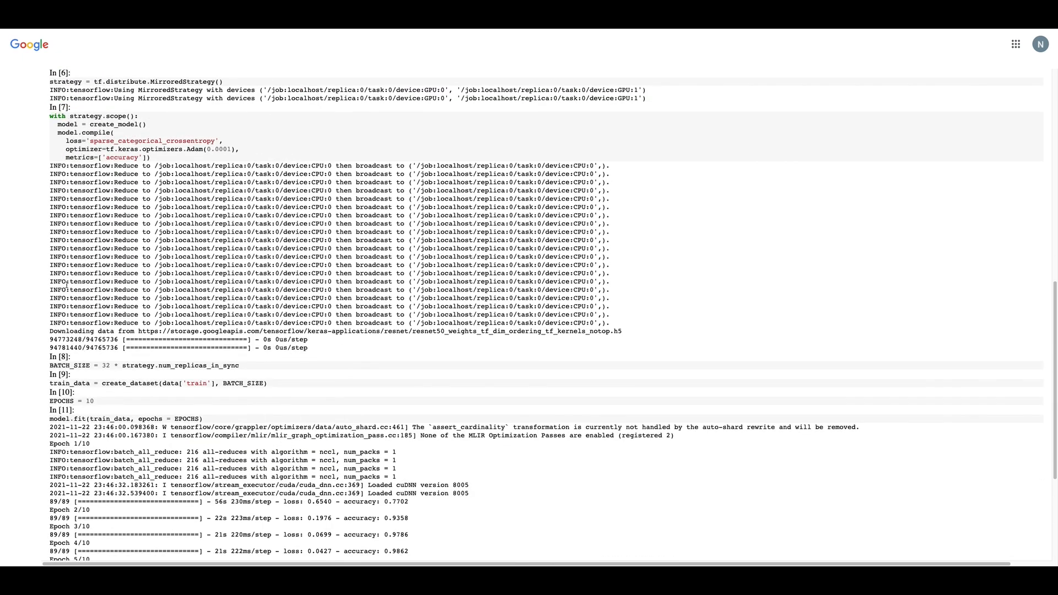
{"action": "scroll", "scroll_direction": "down", "scroll_amount": 3}
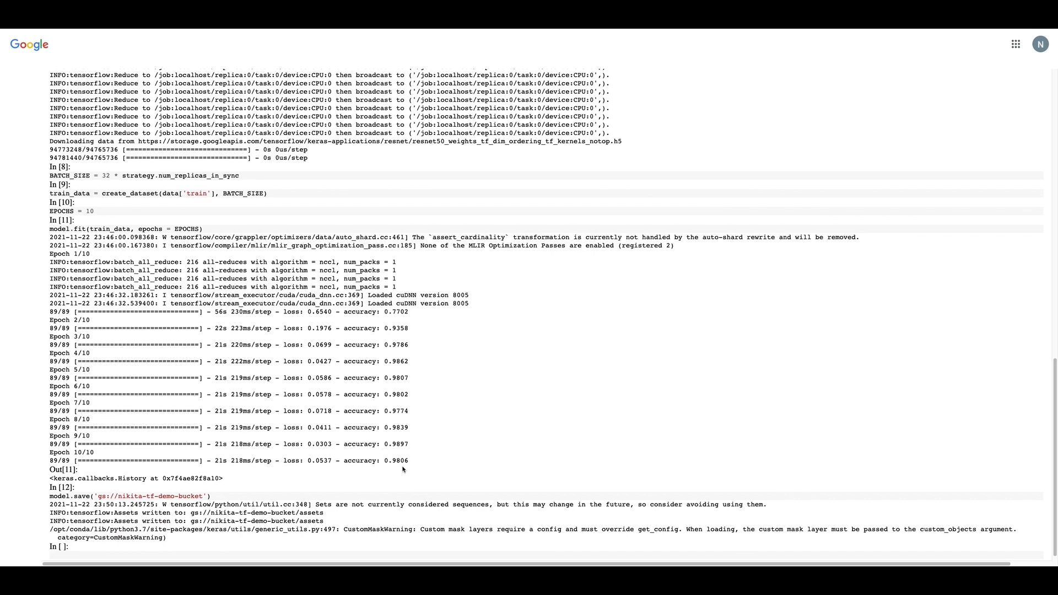
{"action": "mouse_move", "coordinate": [399, 470]}
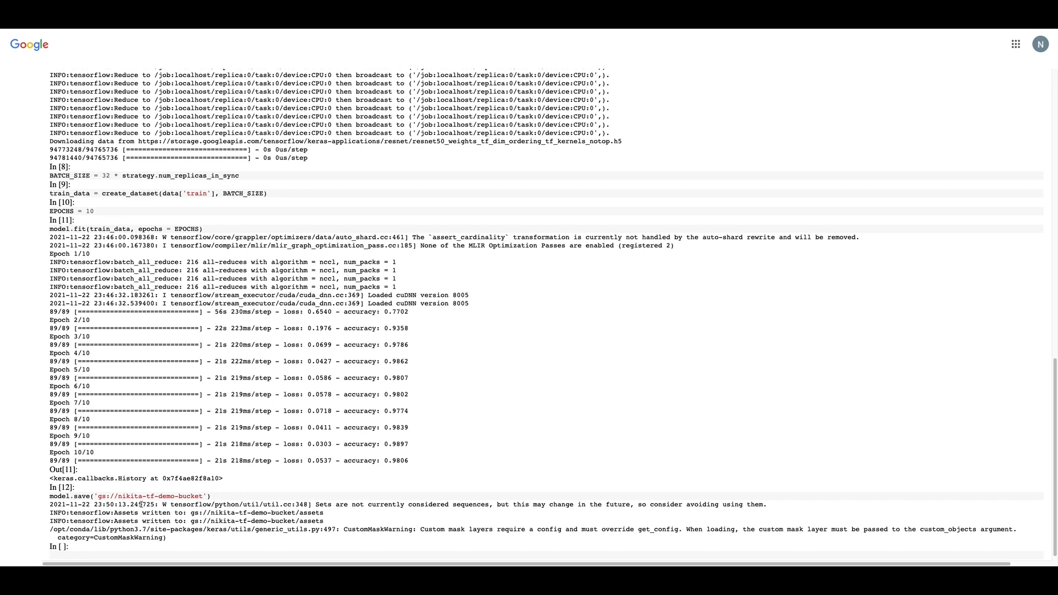
{"action": "mouse_move", "coordinate": [320, 161]}
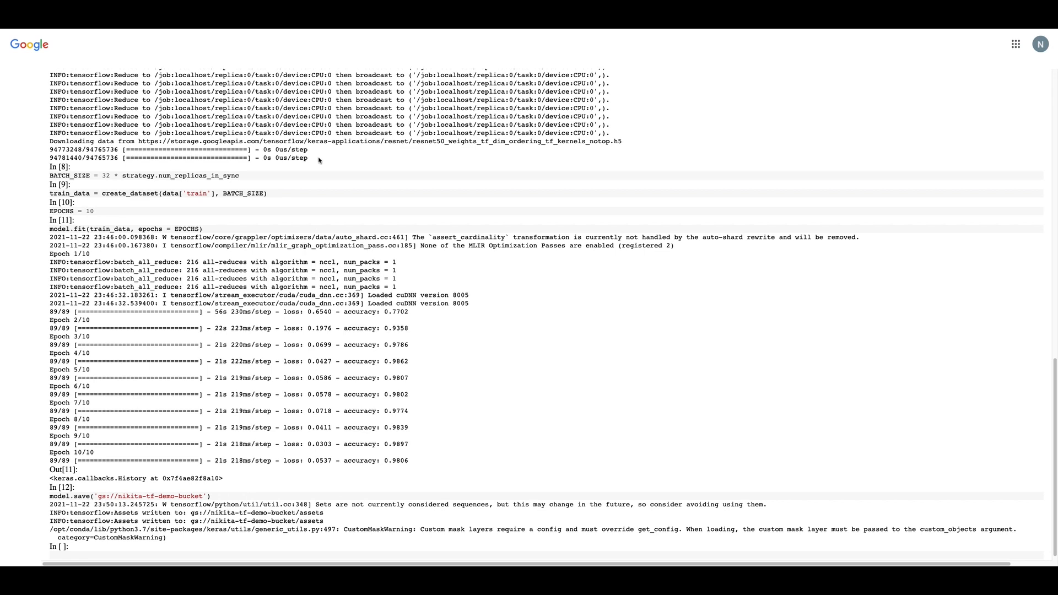